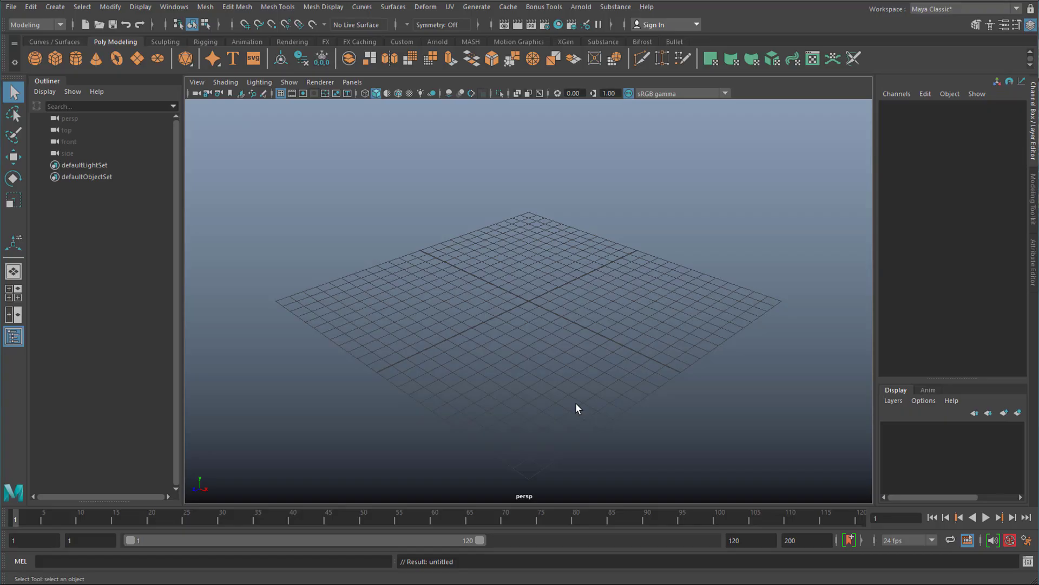
mouse_move(582, 416)
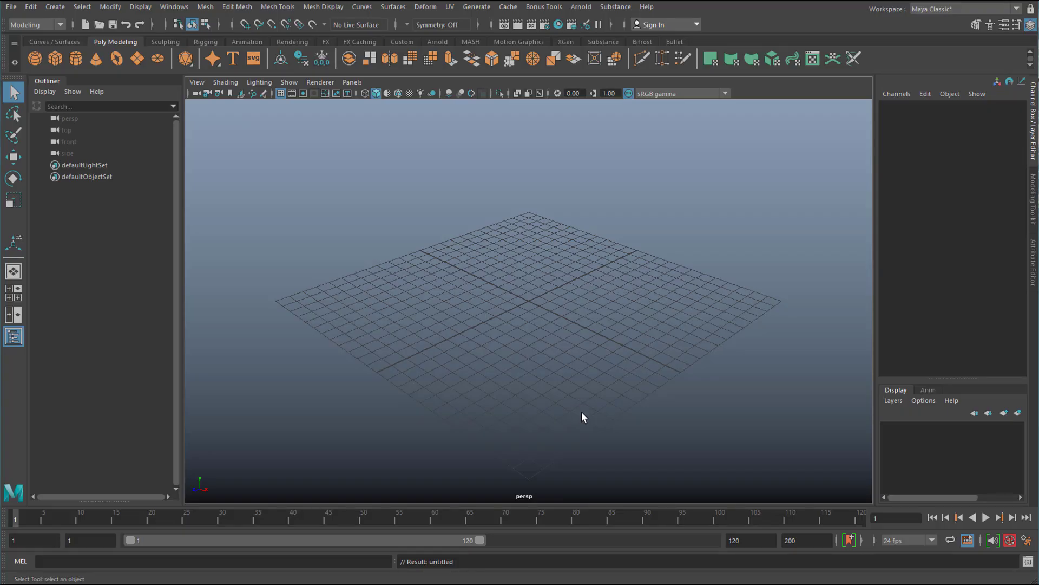
mouse_move(629, 442)
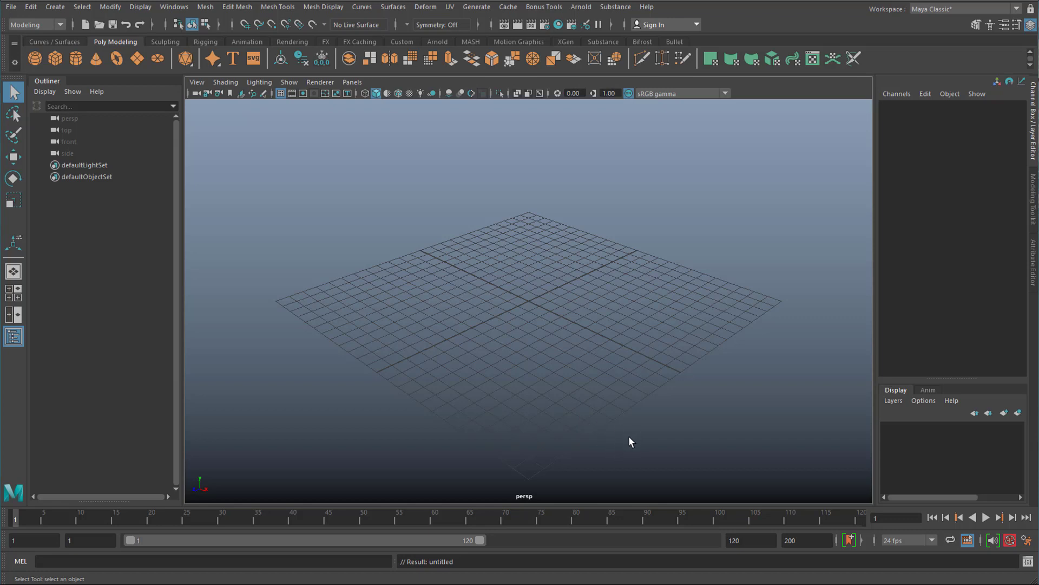
mouse_move(615, 445)
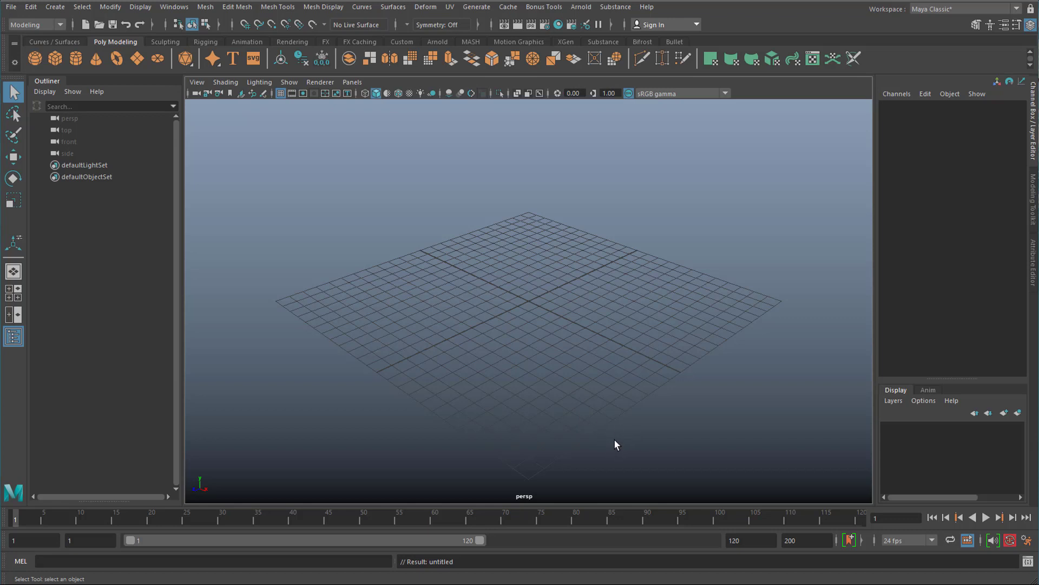
mouse_move(619, 446)
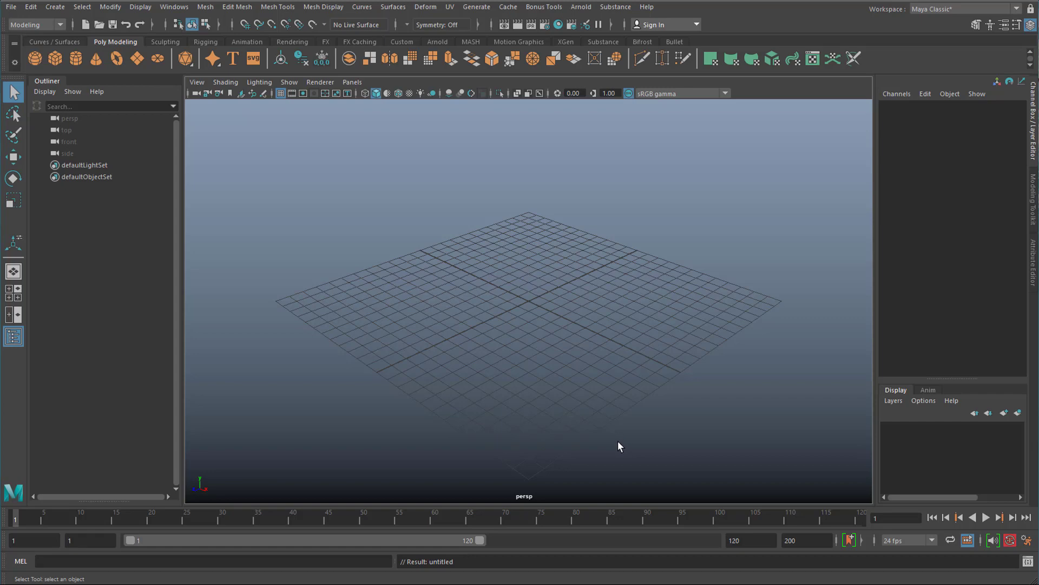
mouse_move(617, 462)
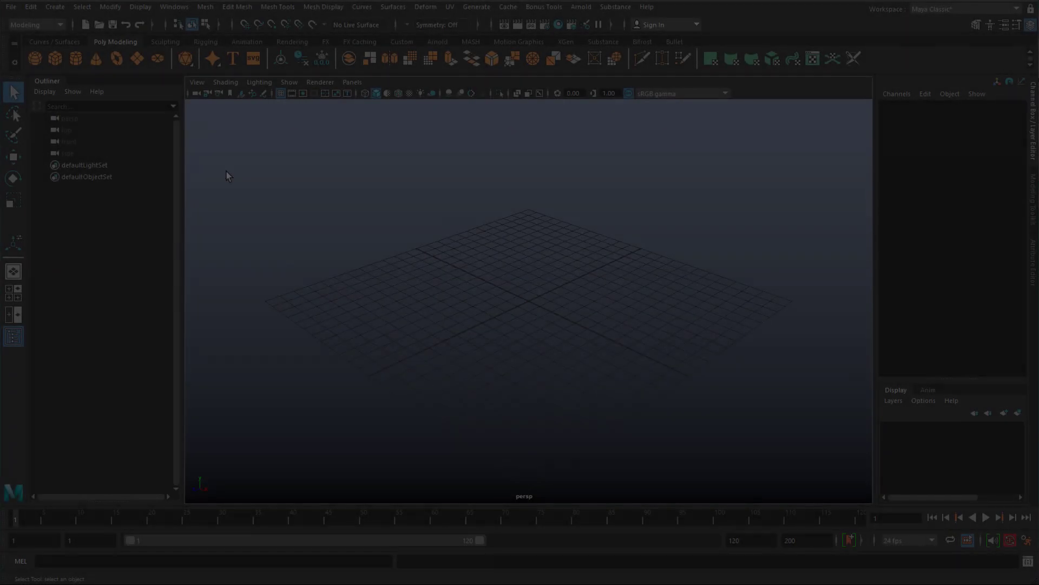
Step: Show the Windows menu with its Bifrost Browser and Bifrost Graph Editor entries
left_click(173, 7)
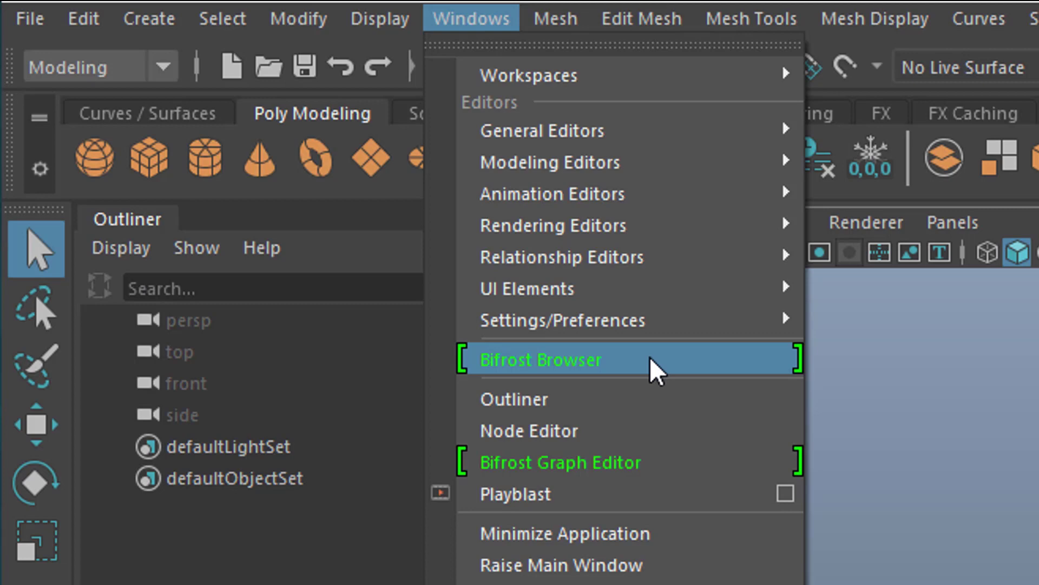
mouse_move(574, 463)
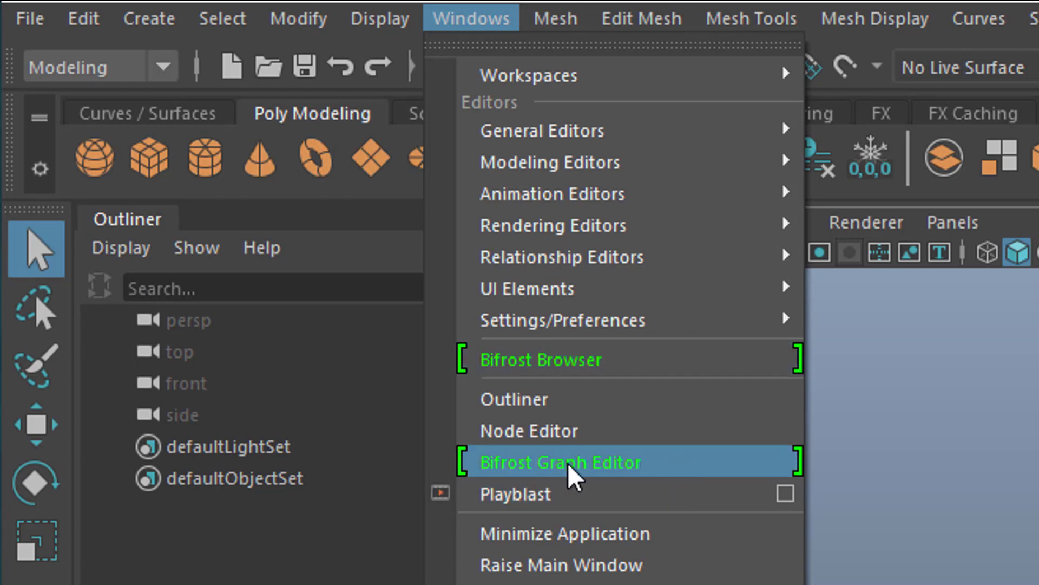
mouse_move(599, 397)
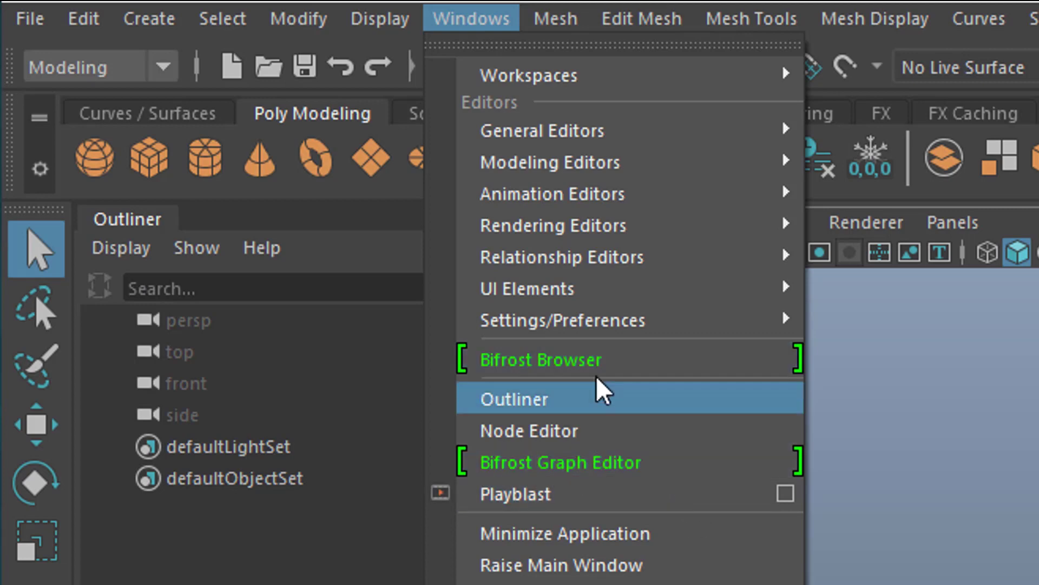
mouse_move(600, 368)
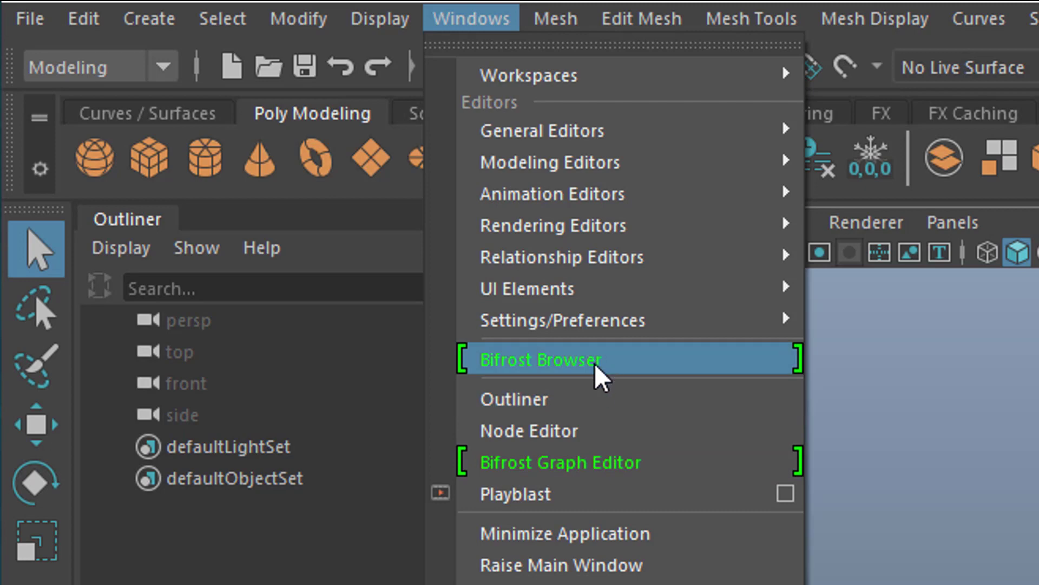
mouse_move(607, 375)
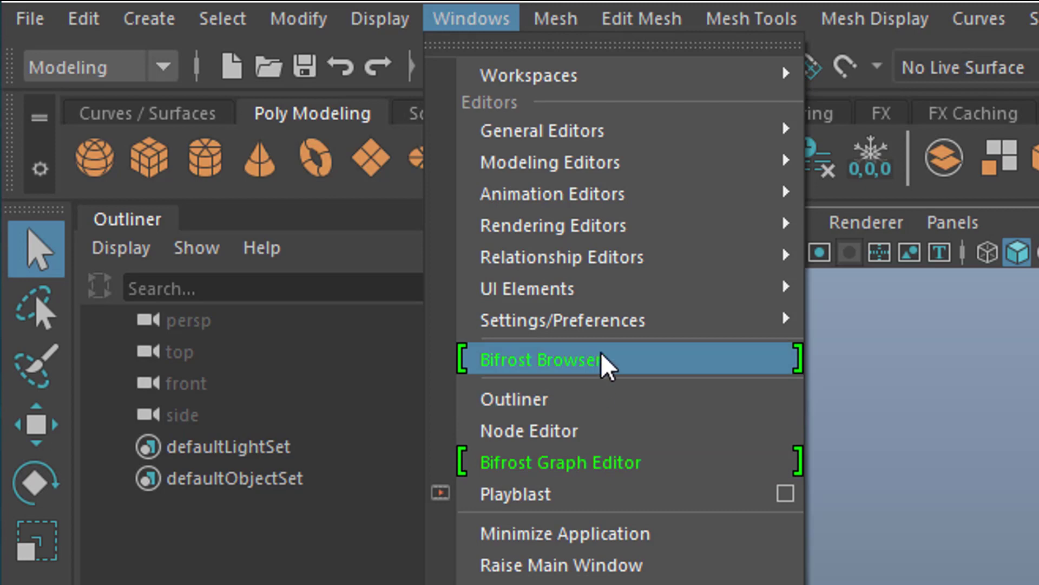
mouse_move(606, 375)
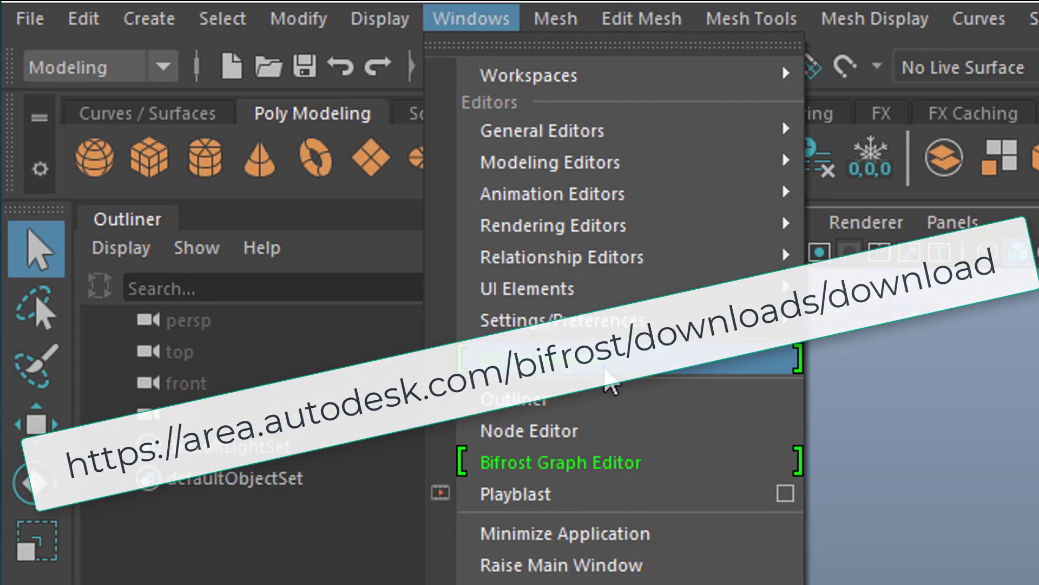
mouse_move(518, 320)
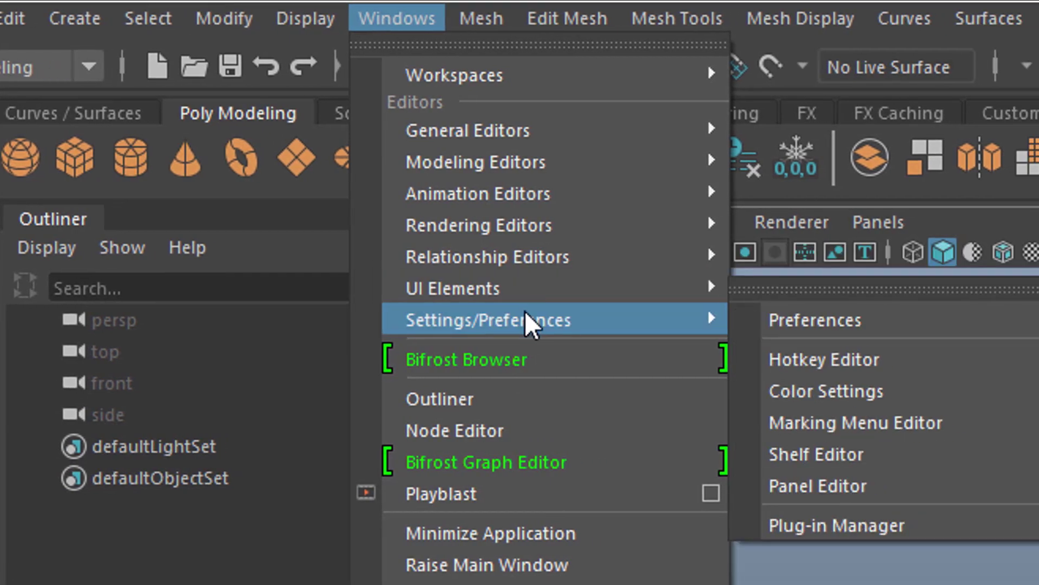
mouse_move(671, 524)
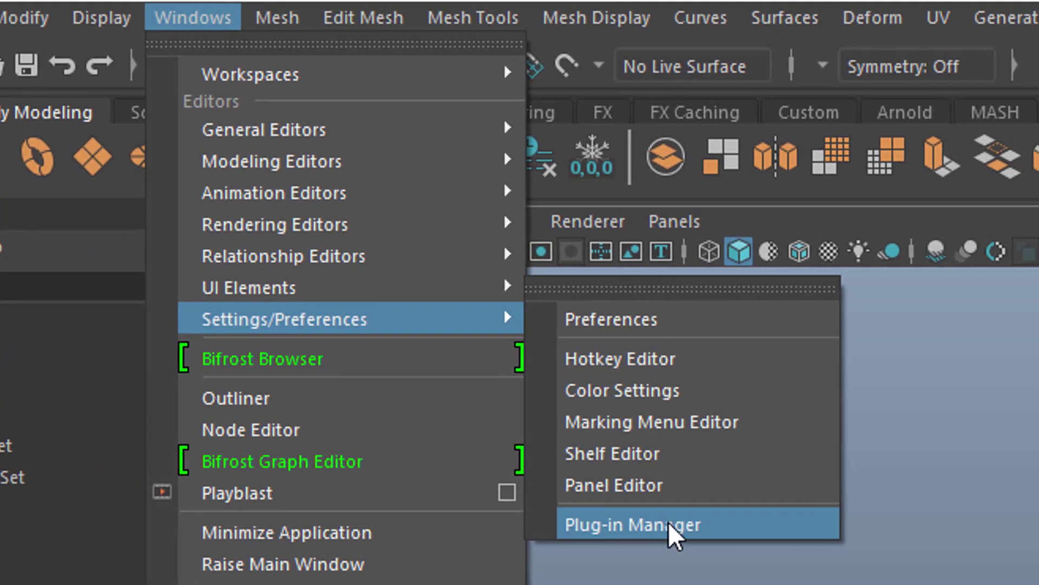
mouse_move(321, 359)
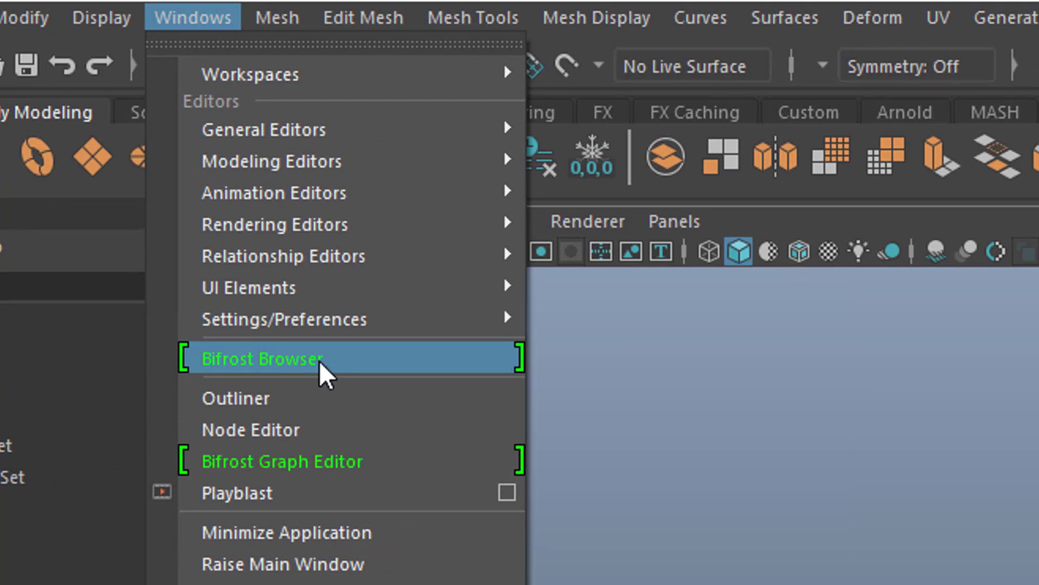
Step: Launch the Bifrost Browser and show its Fields examples, boiling_noise and flat_hurricane_noise
left_click(262, 359)
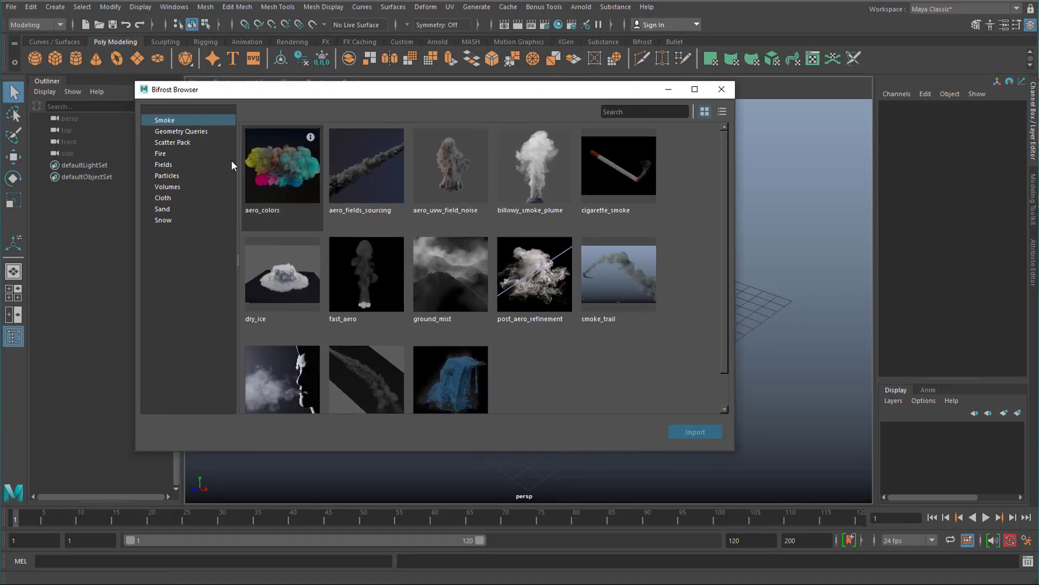
mouse_move(178, 151)
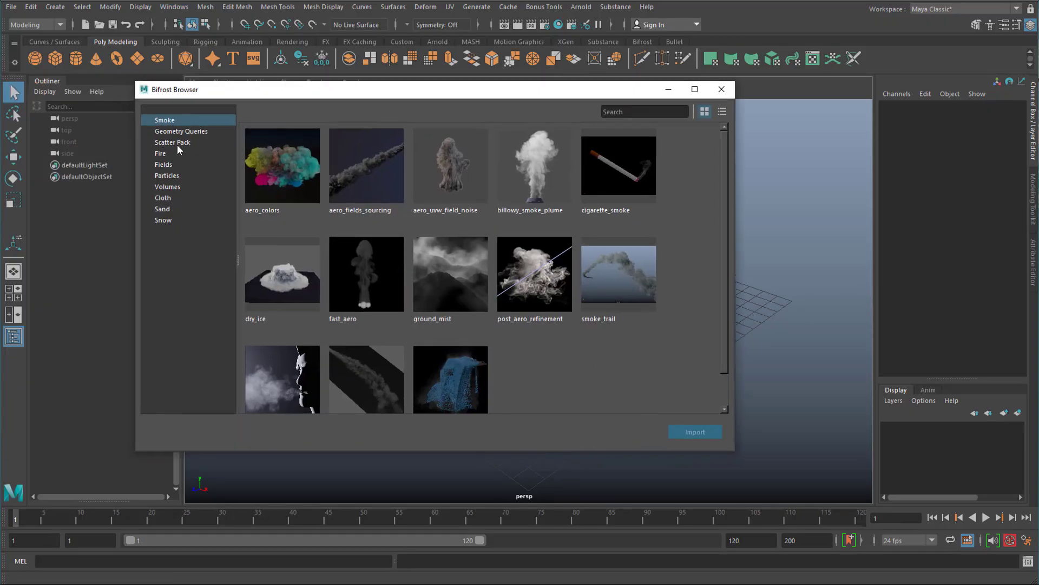
mouse_move(189, 180)
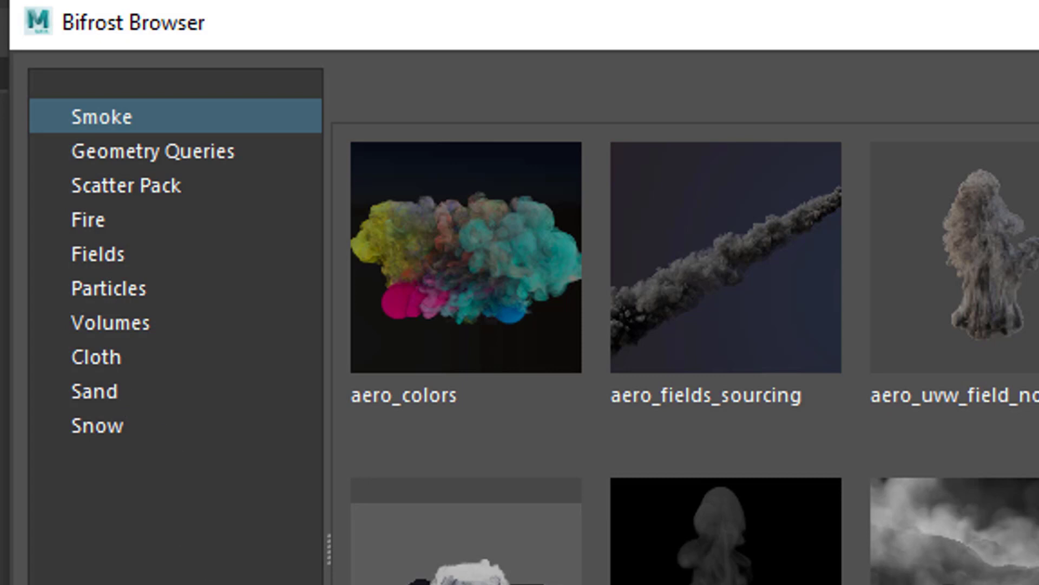
mouse_move(123, 269)
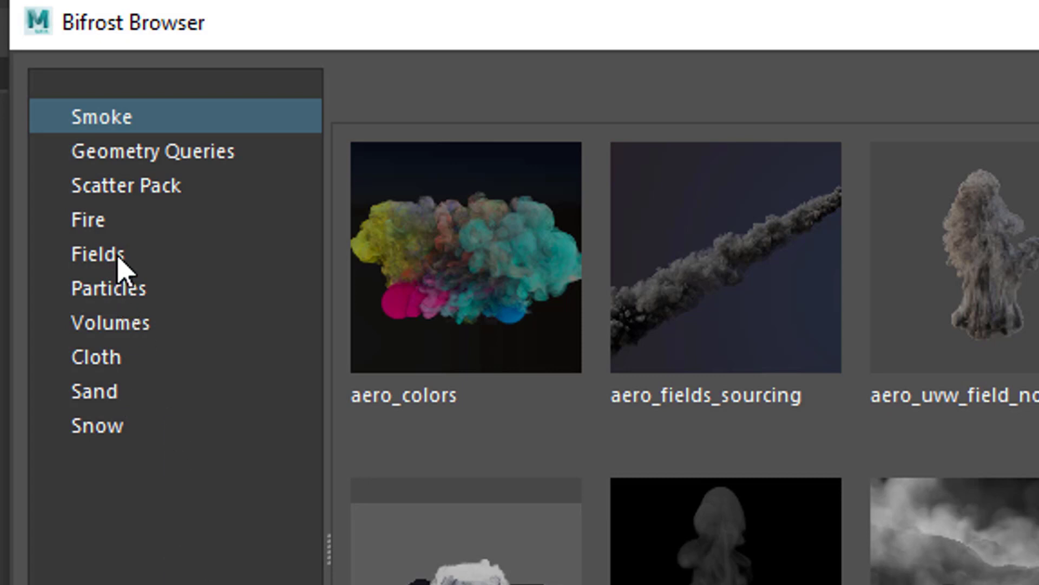
left_click(99, 253)
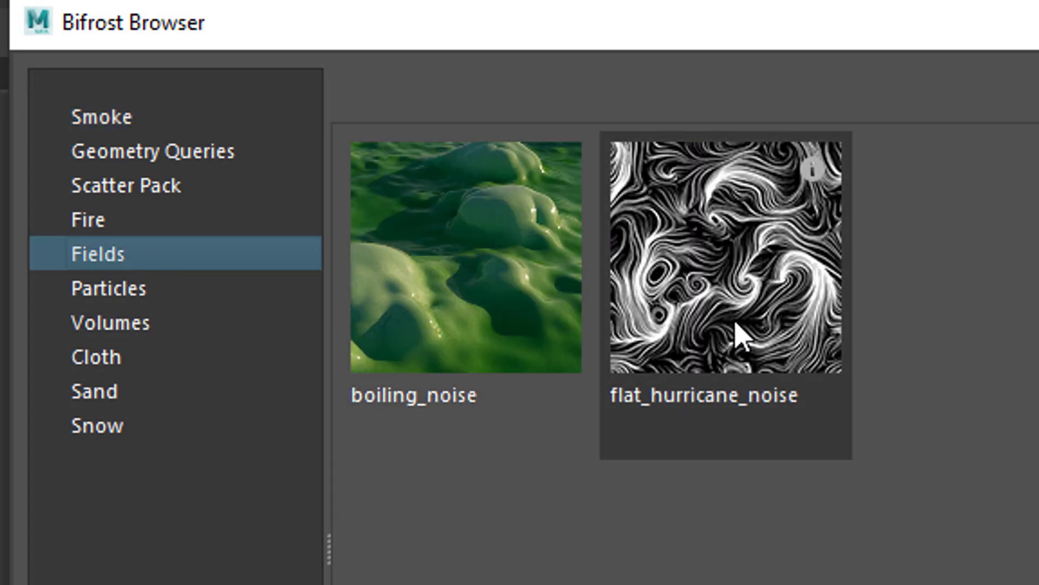
mouse_move(774, 483)
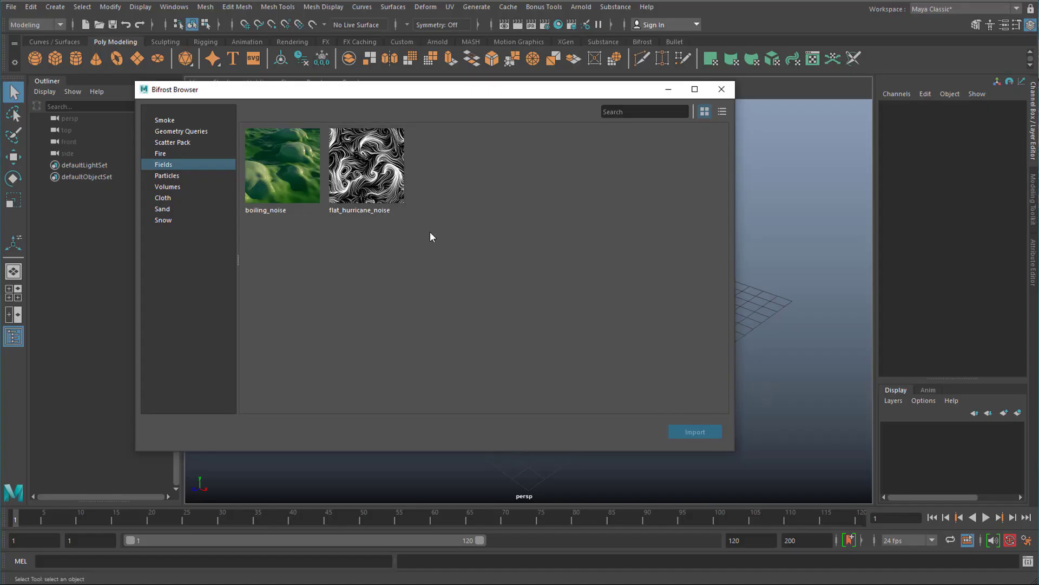
Step: Import the flat_hurricane_noise example so its graph loads in the Bifrost Graph Editor
double_click(366, 166)
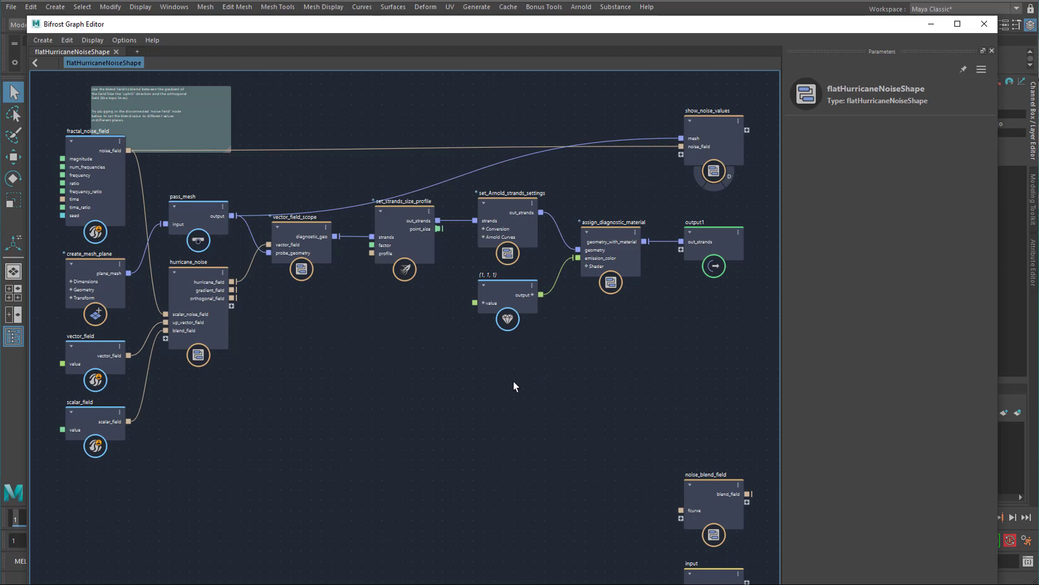
mouse_move(453, 413)
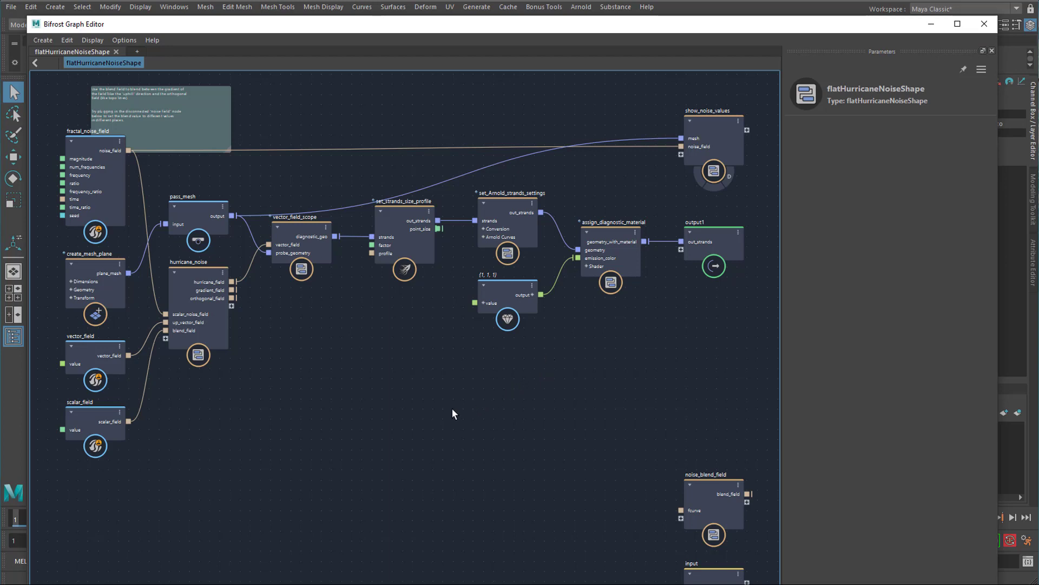
mouse_move(356, 405)
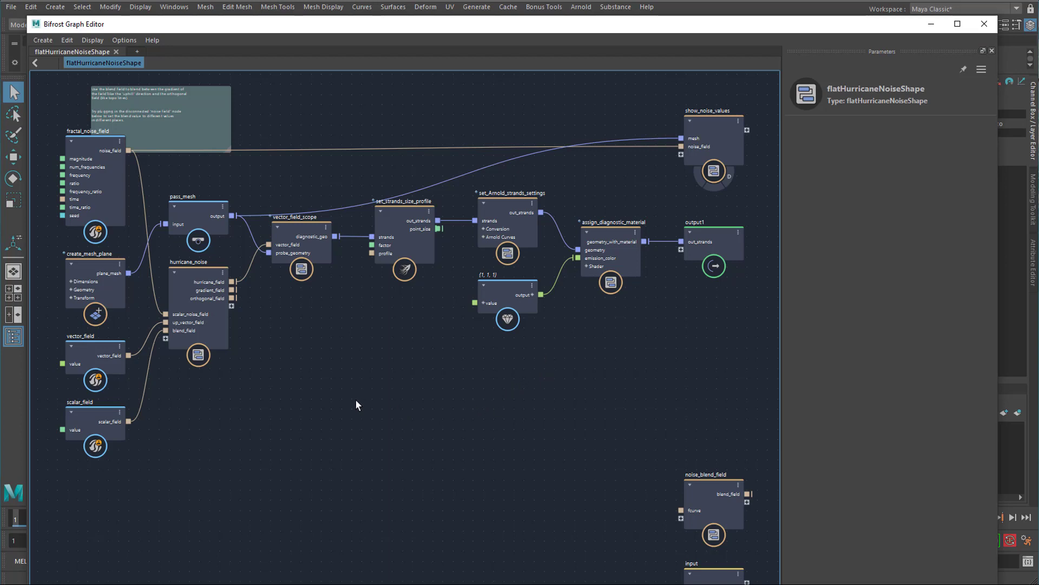
mouse_move(549, 124)
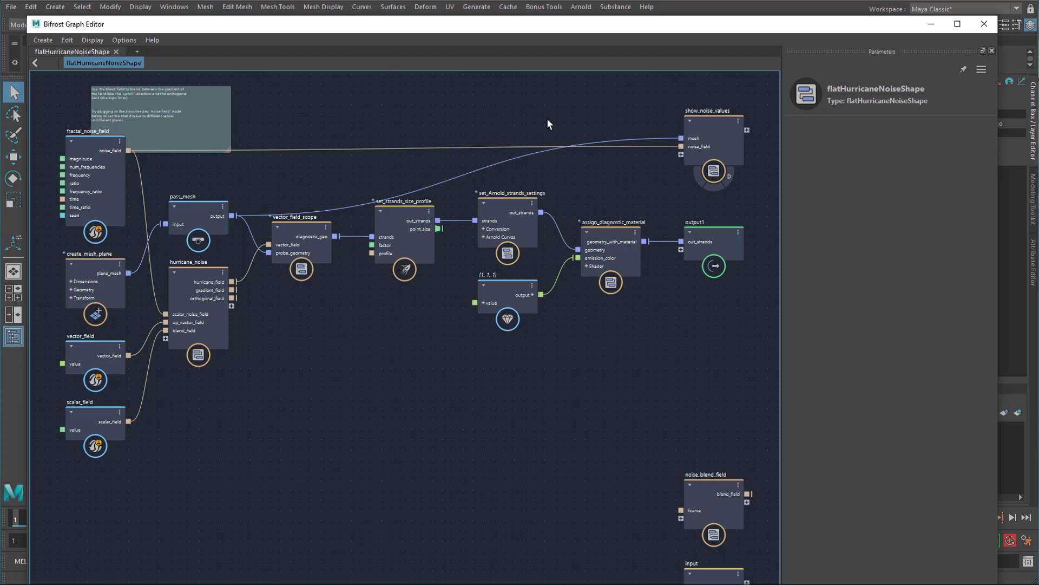
mouse_move(843, 140)
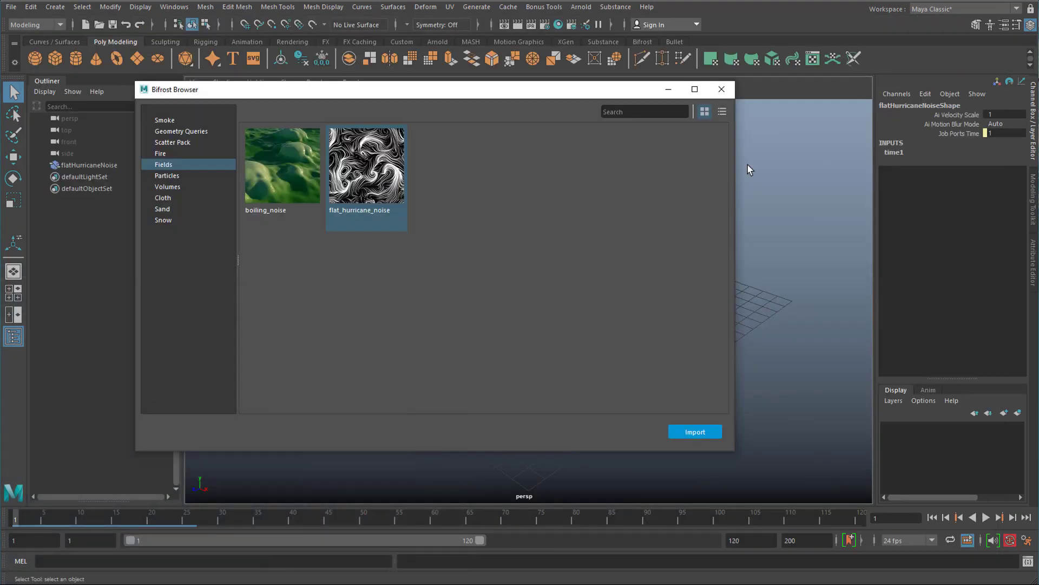
Step: Dismiss the Bifrost Browser before adding the Type text mesh to the scene
left_click(694, 433)
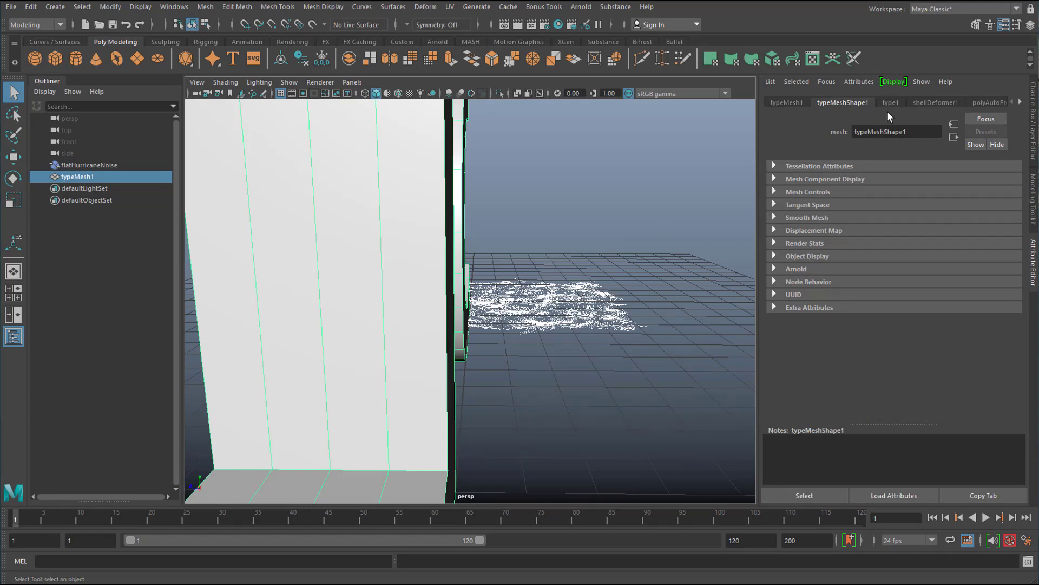
Step: Enable Deformable Type on the '3' text for denser geometry, then switch it back off
left_click(890, 102)
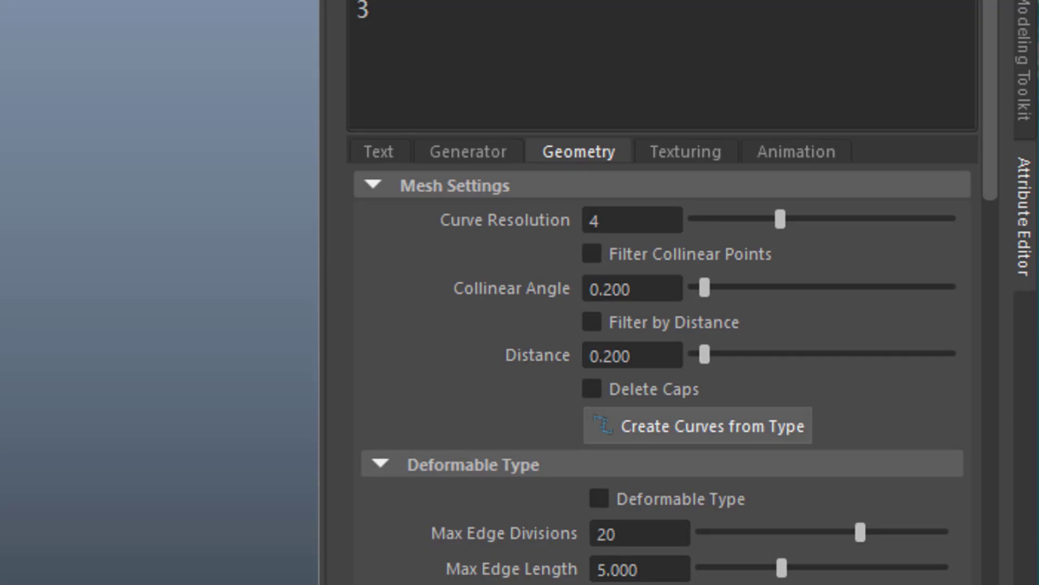
mouse_move(631, 244)
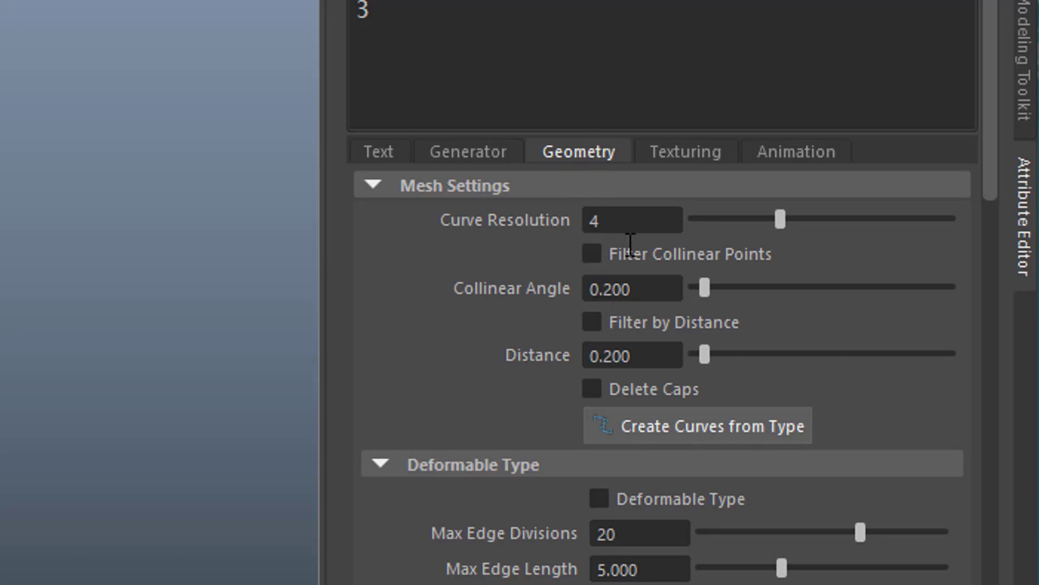
mouse_move(646, 494)
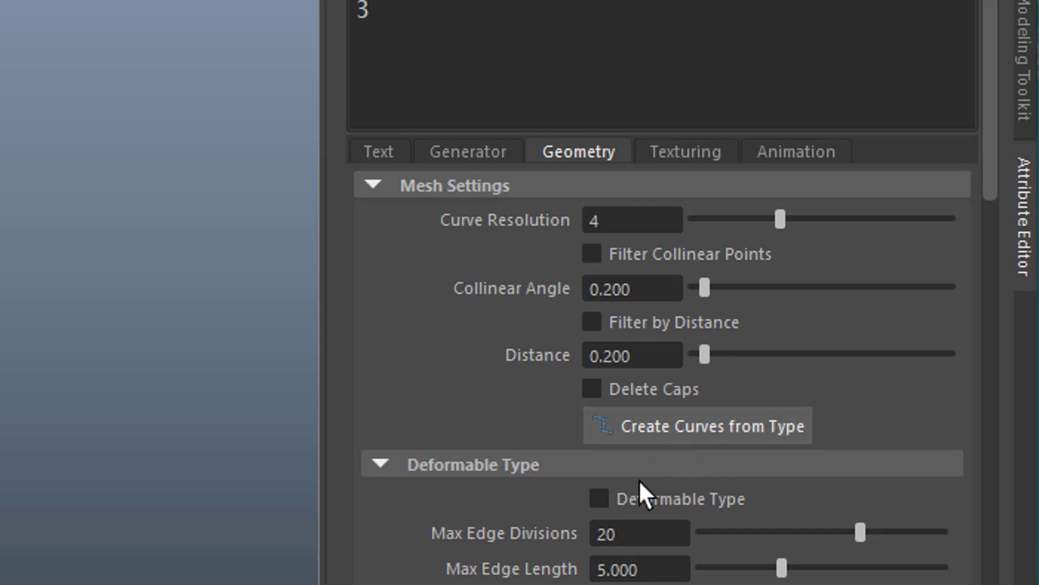
left_click(379, 464)
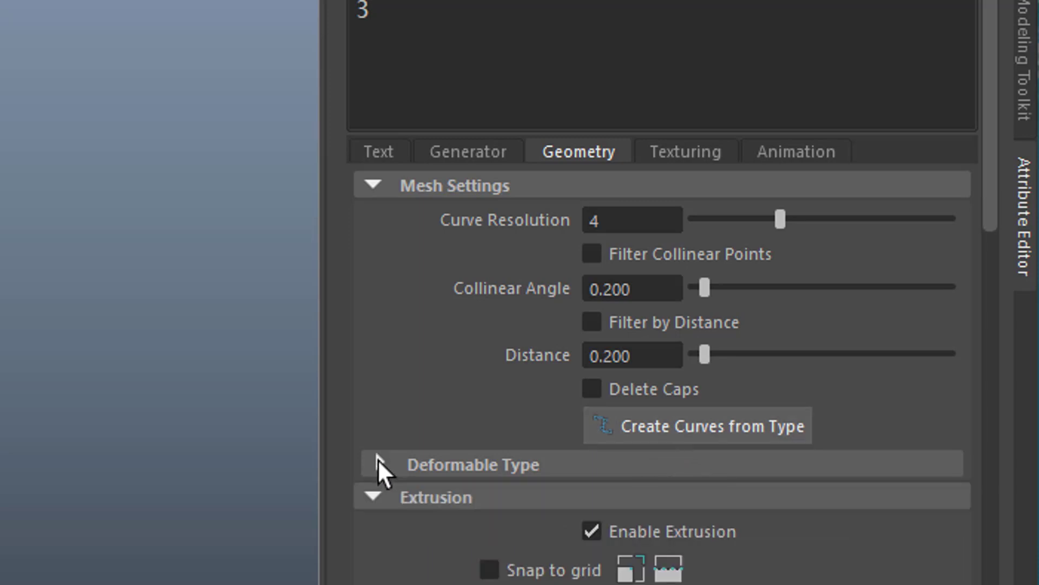
left_click(373, 464)
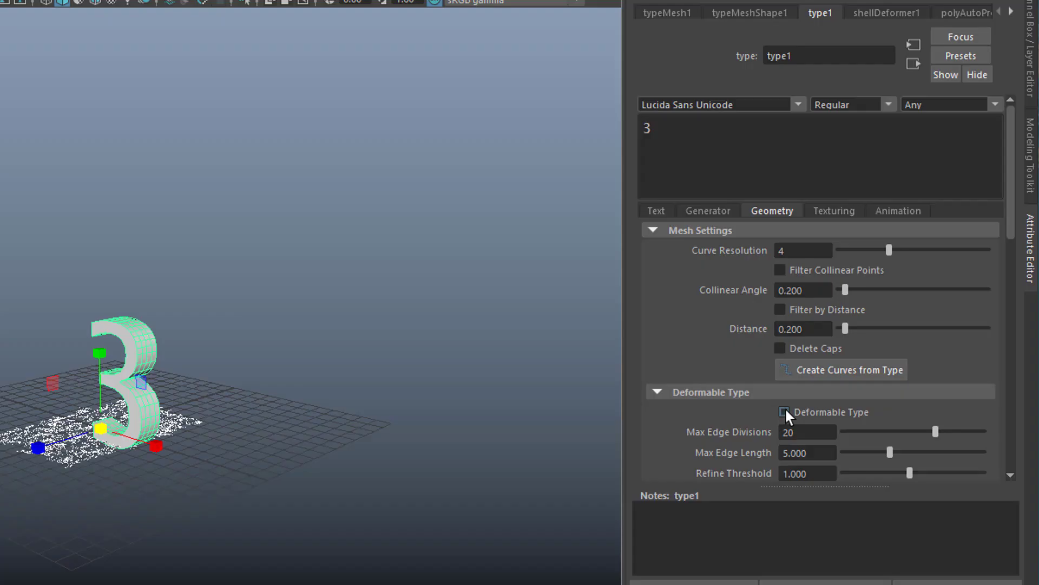
left_click(786, 411)
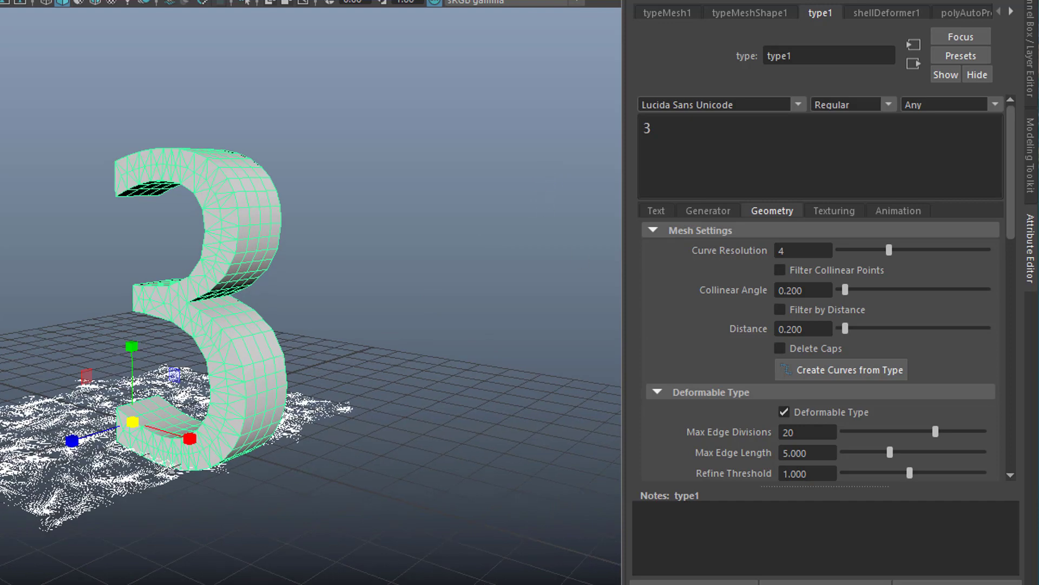
left_click(783, 412)
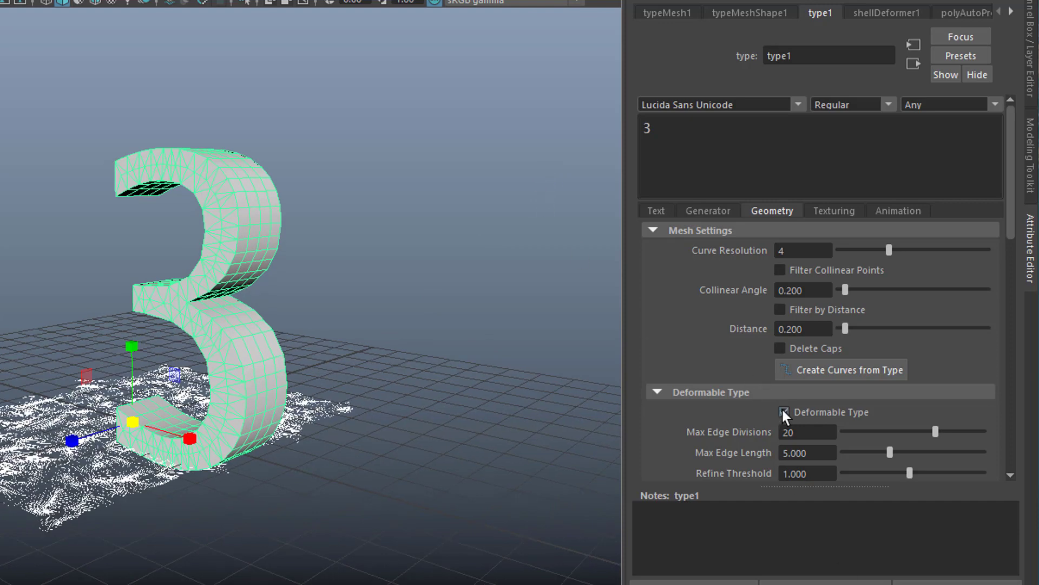
left_click(785, 411)
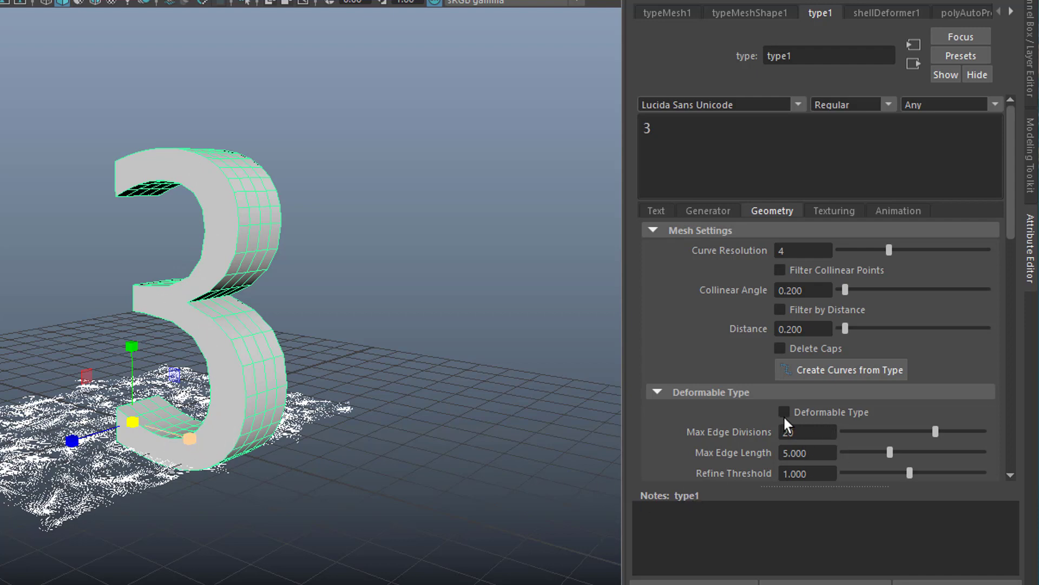
left_click(785, 411)
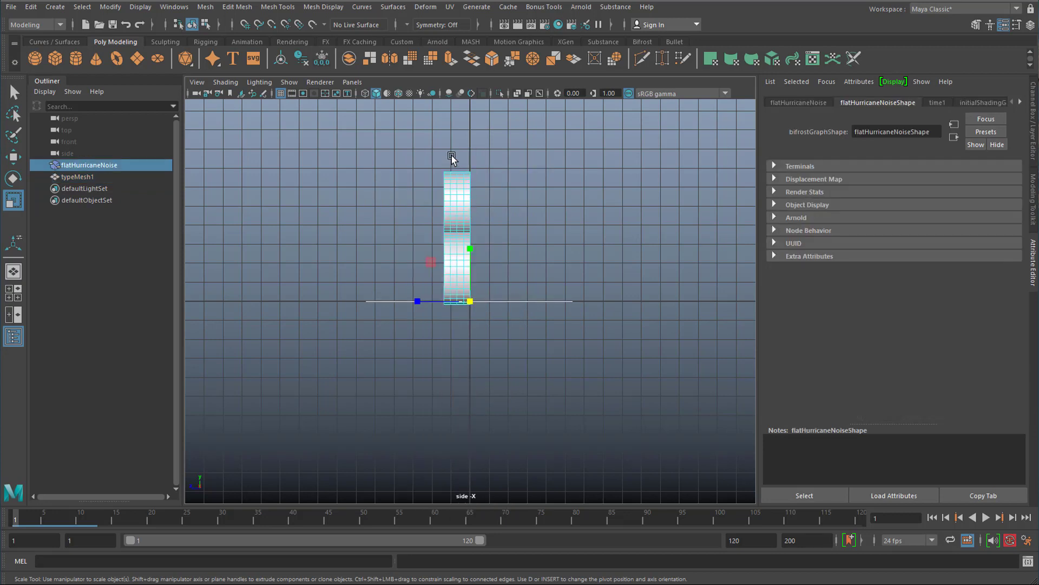
Step: Clear the selection after flattening the '3' text above the strand plane
left_click(78, 177)
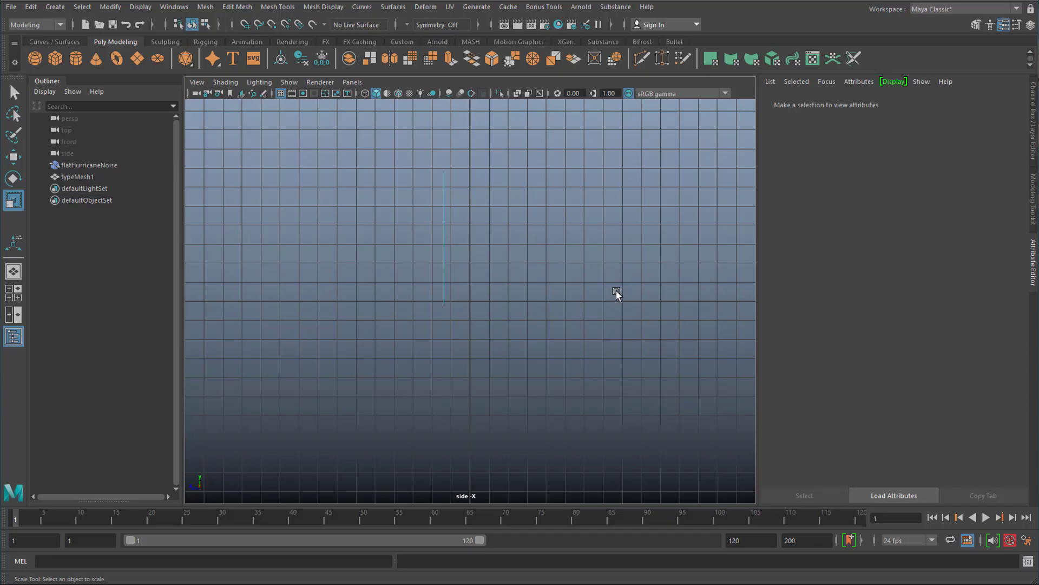
left_click(78, 176)
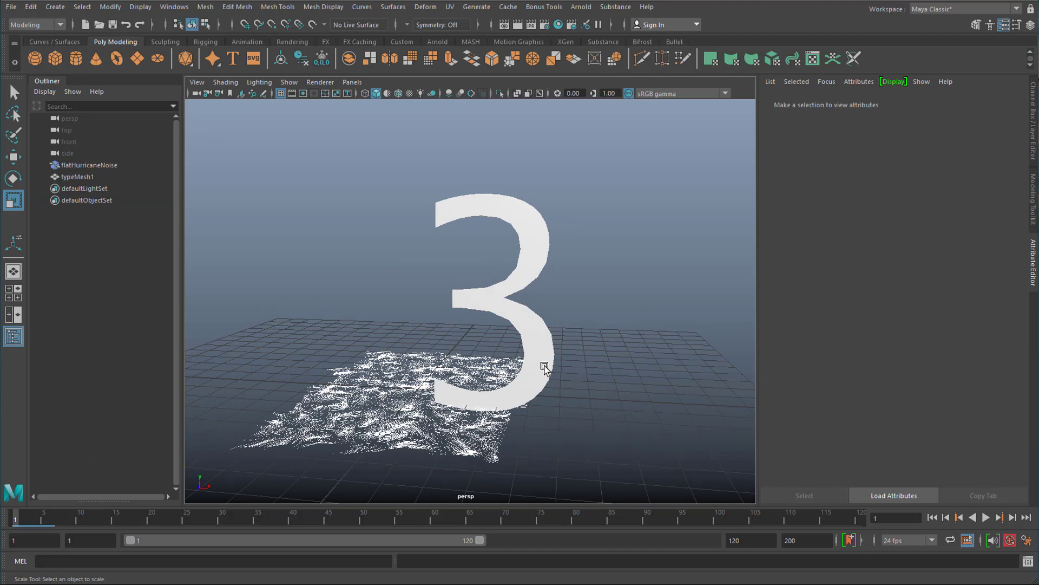
mouse_move(545, 368)
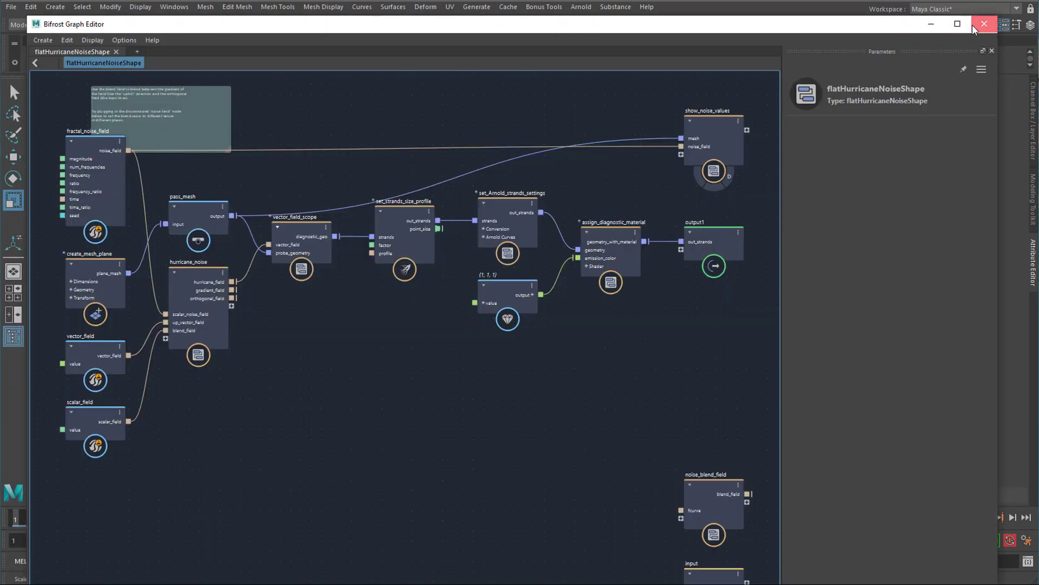
Step: Reopen the Bifrost Graph Editor and load the flatHurricaneNoiseShape graph
left_click(173, 7)
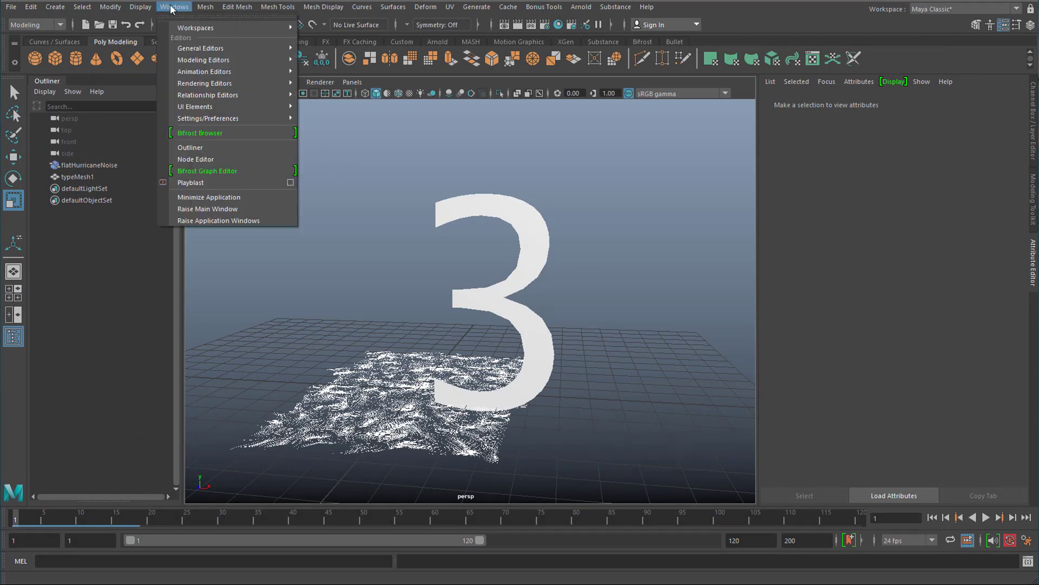
left_click(207, 170)
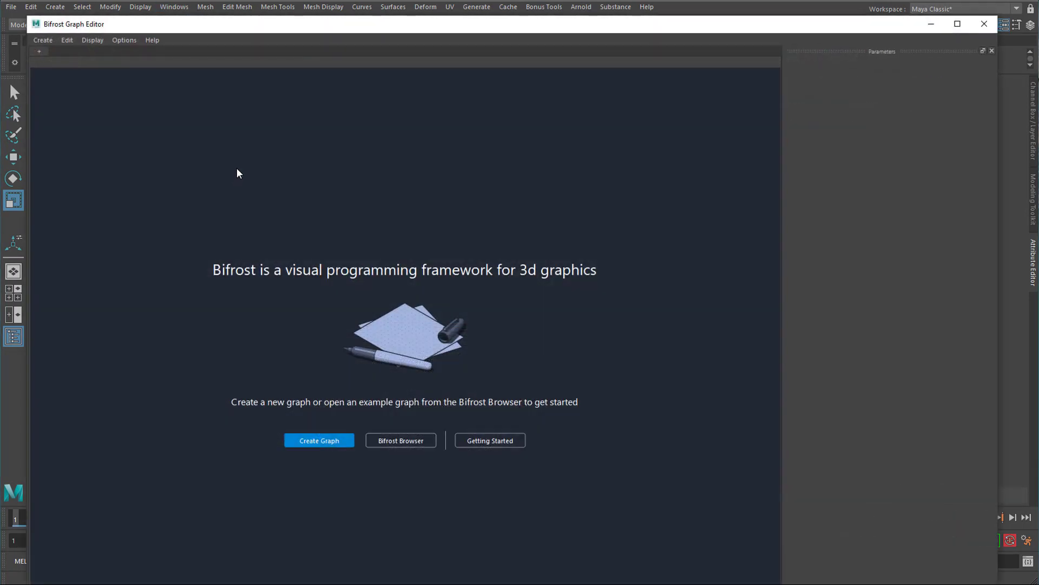
left_click(958, 25)
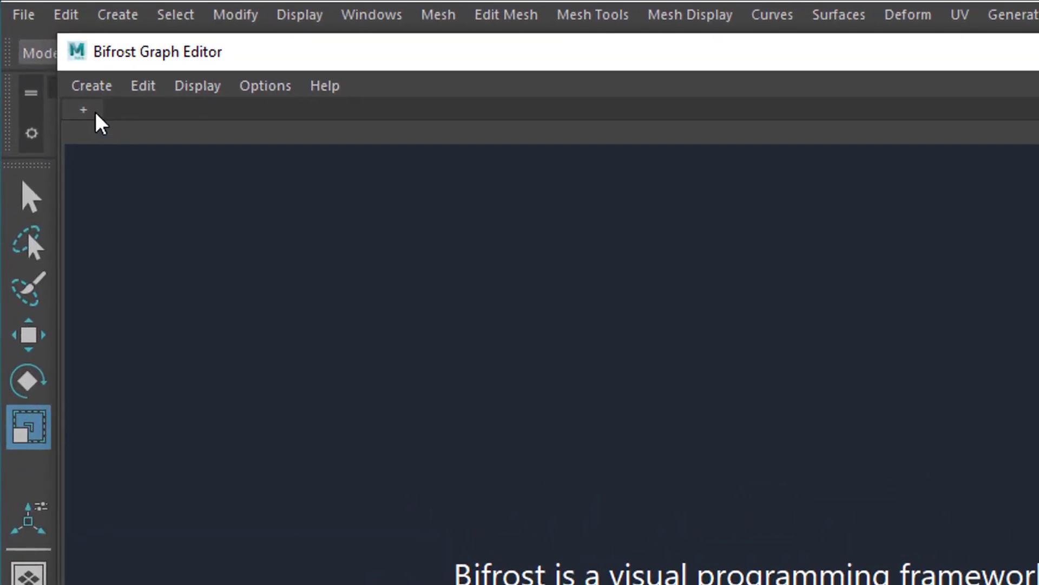
left_click(84, 109)
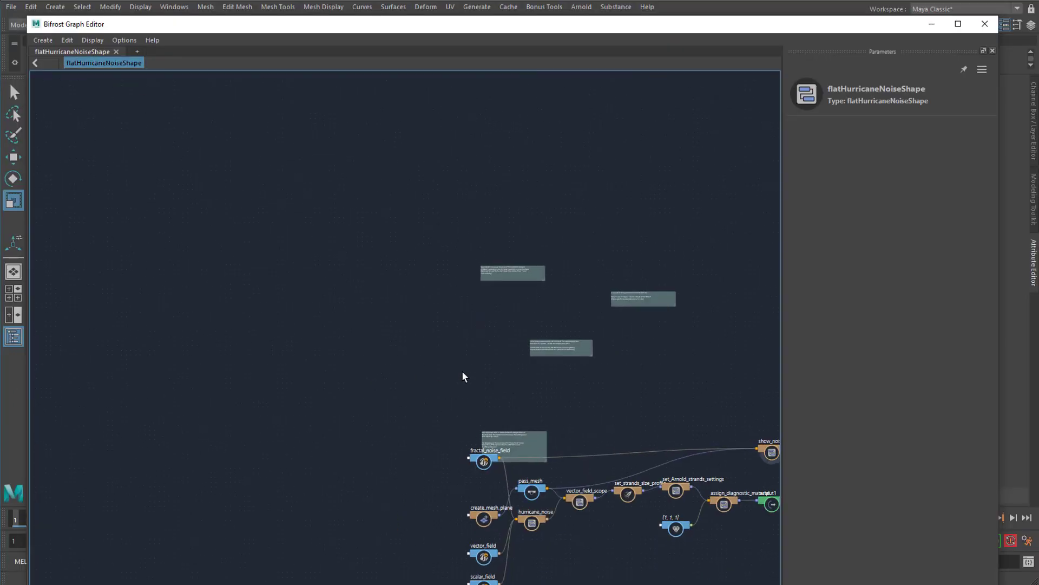
mouse_move(464, 366)
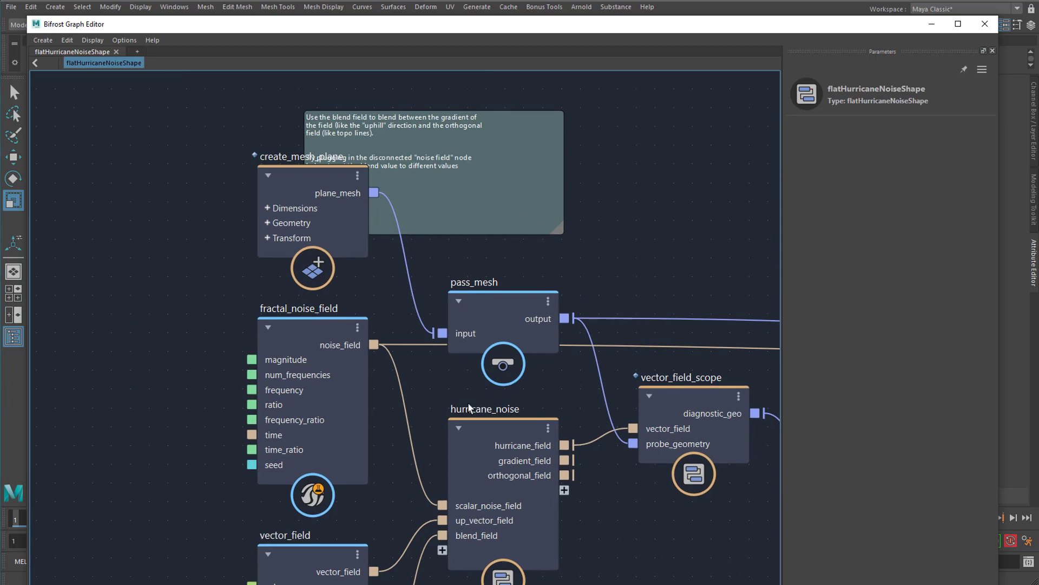
mouse_move(471, 392)
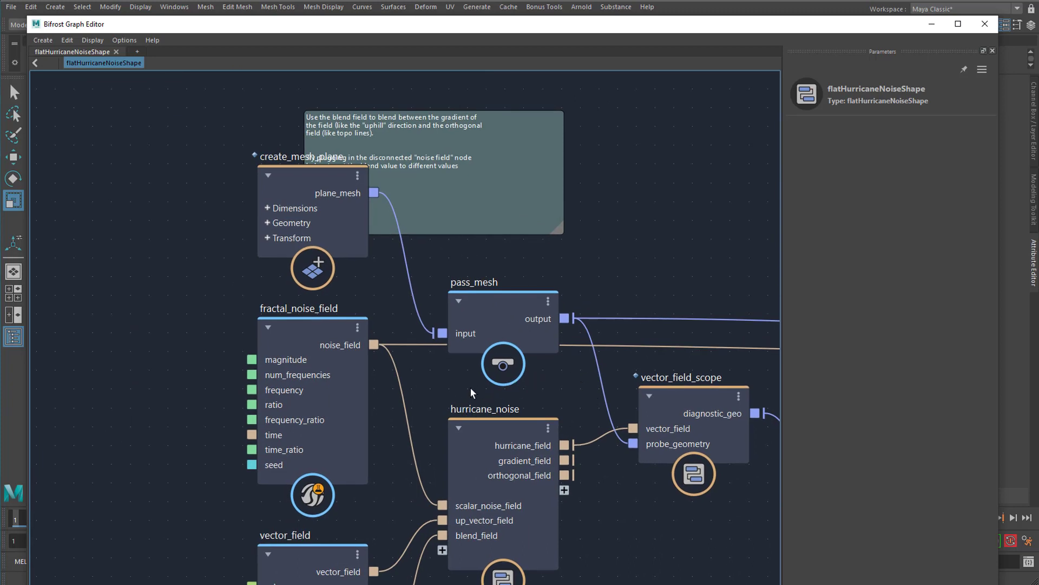
mouse_move(86, 133)
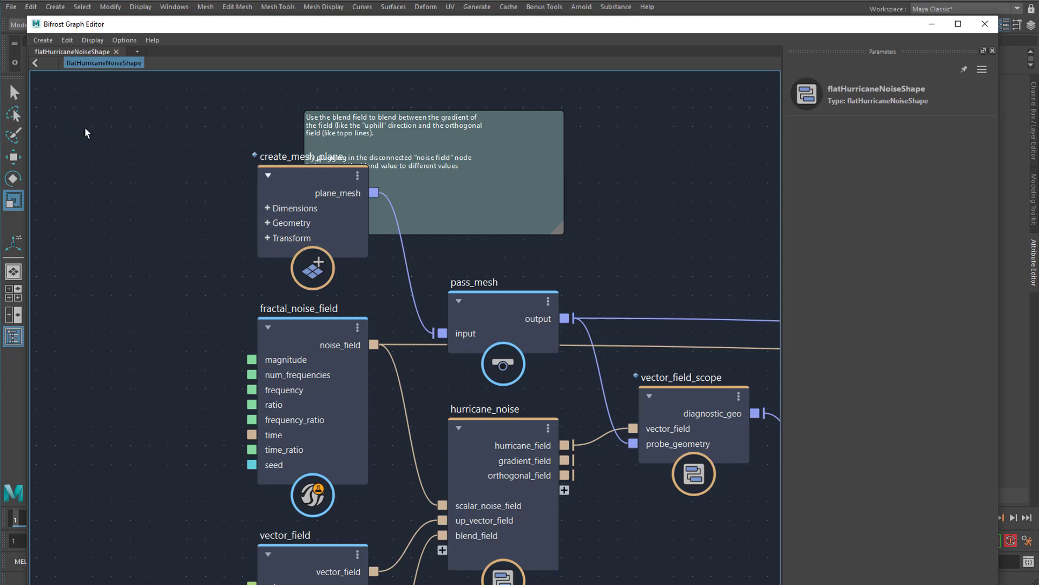
mouse_move(437, 293)
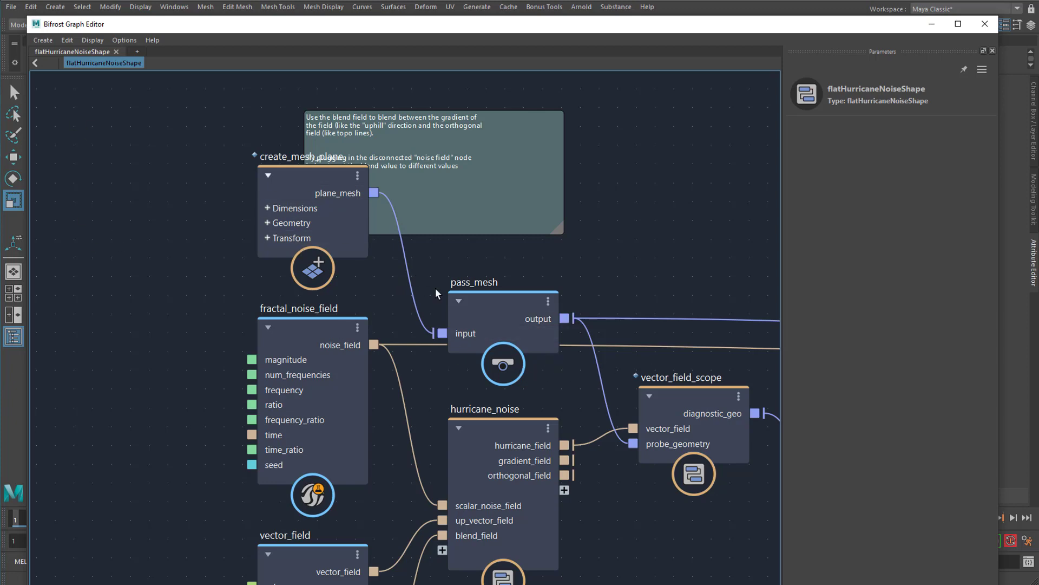
mouse_move(299, 176)
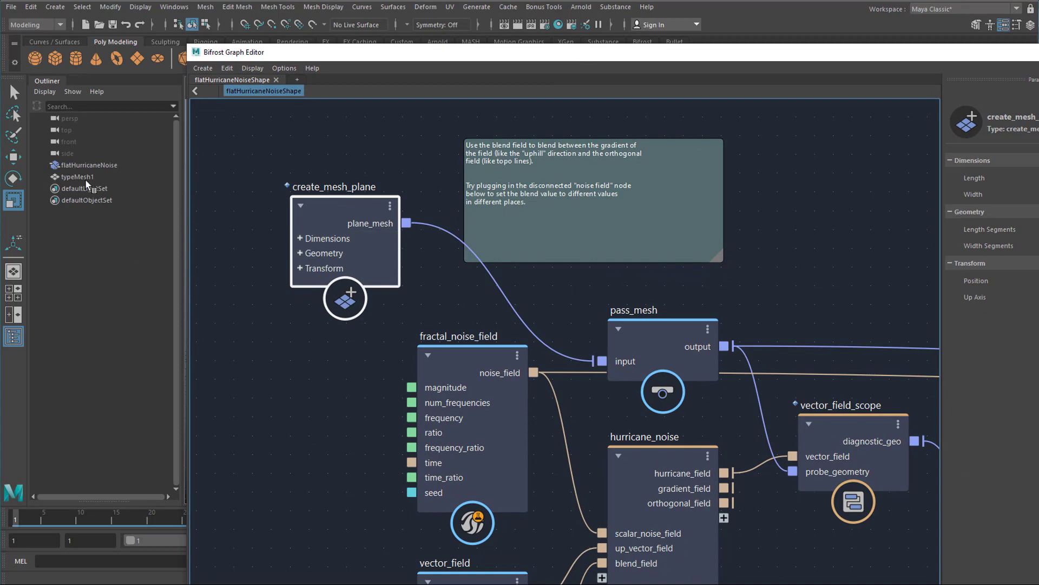
mouse_move(84, 179)
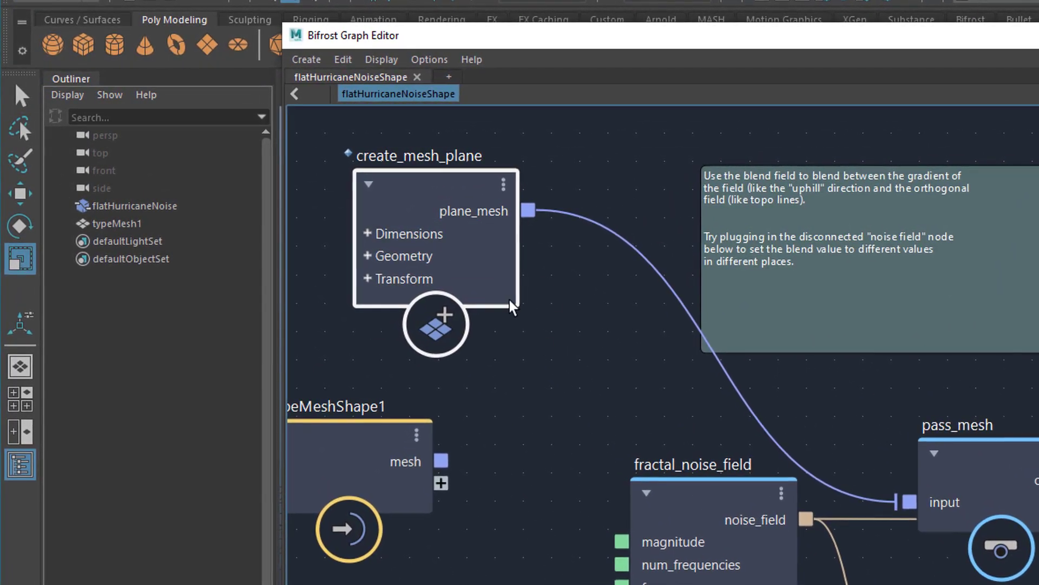
mouse_move(882, 507)
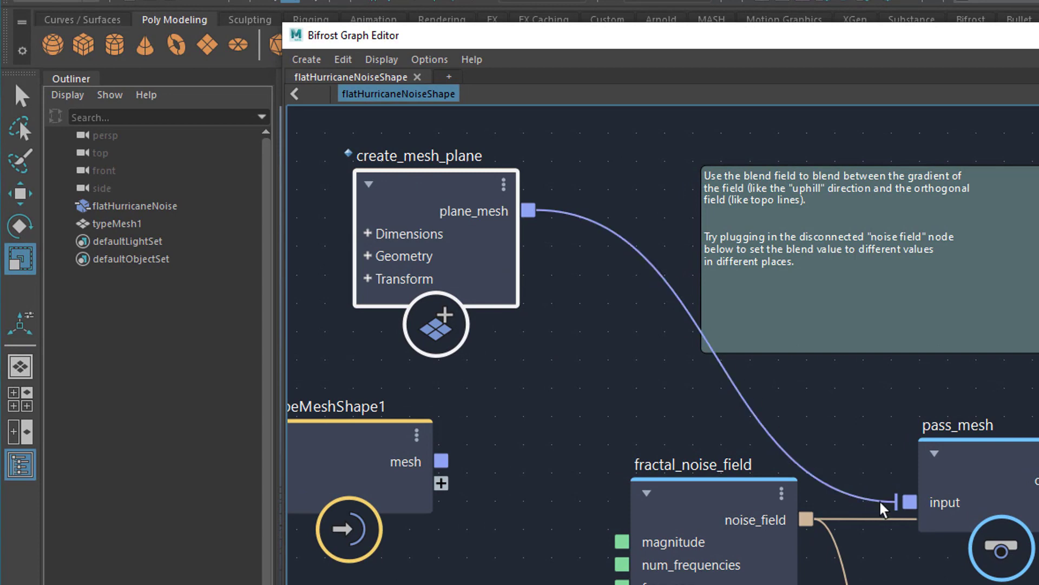
mouse_move(993, 468)
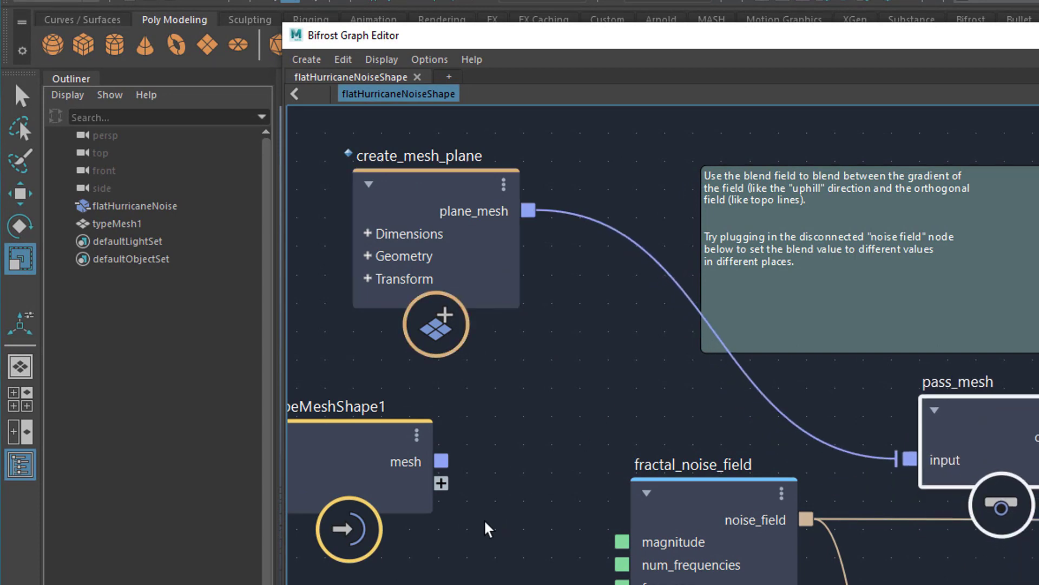
mouse_move(441, 462)
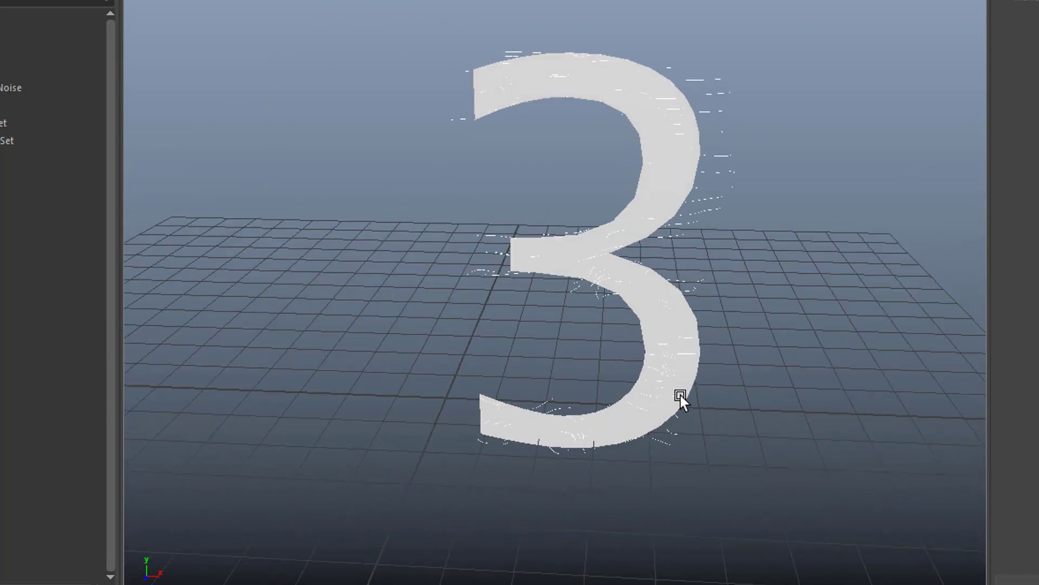
Step: Select typeMesh1 so the Bifrost graph shows typeMeshShape1 wired into pass_mesh
key("space")
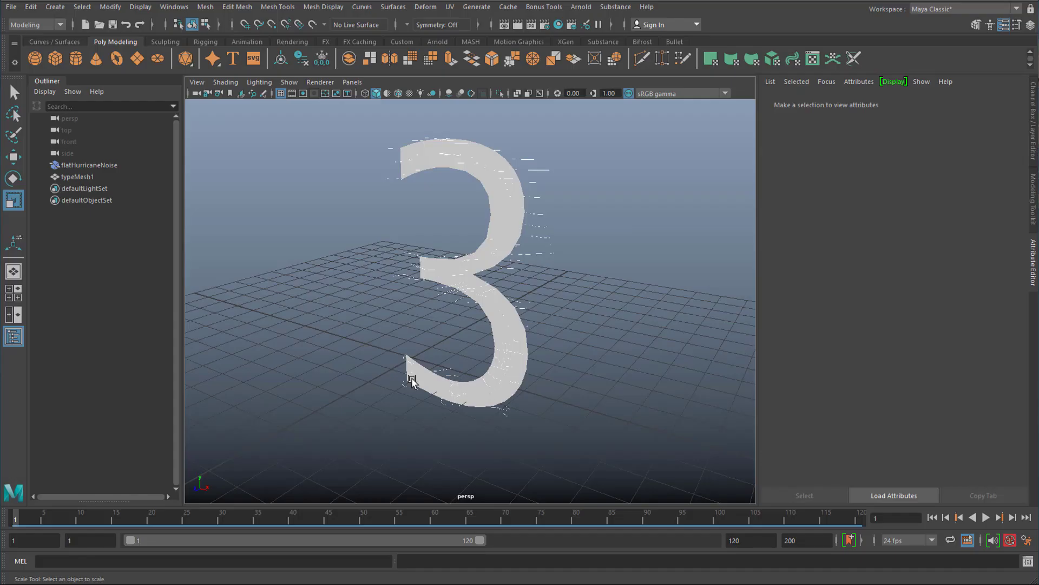
mouse_move(283, 340)
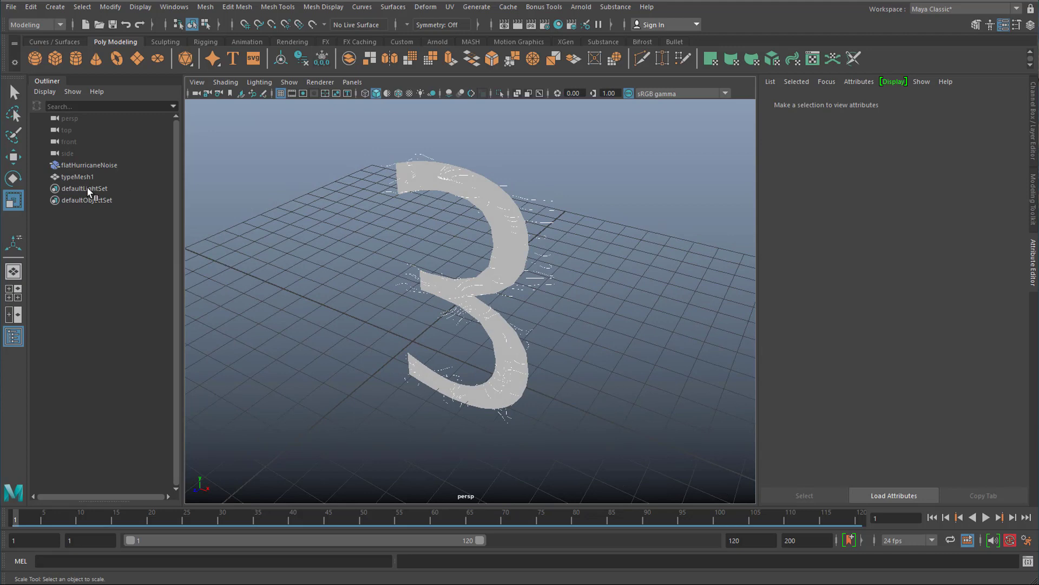
mouse_move(151, 218)
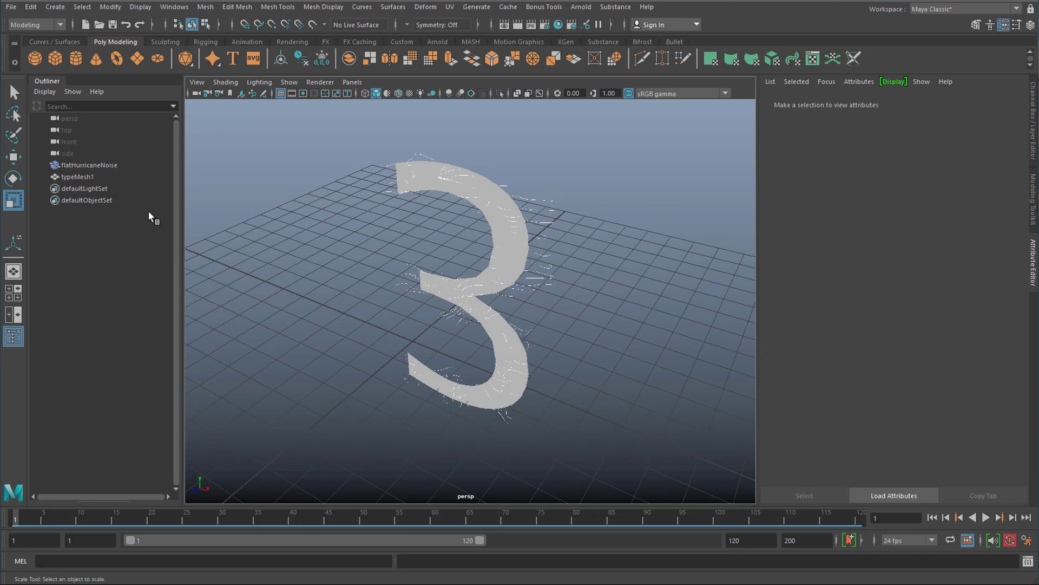
mouse_move(290, 302)
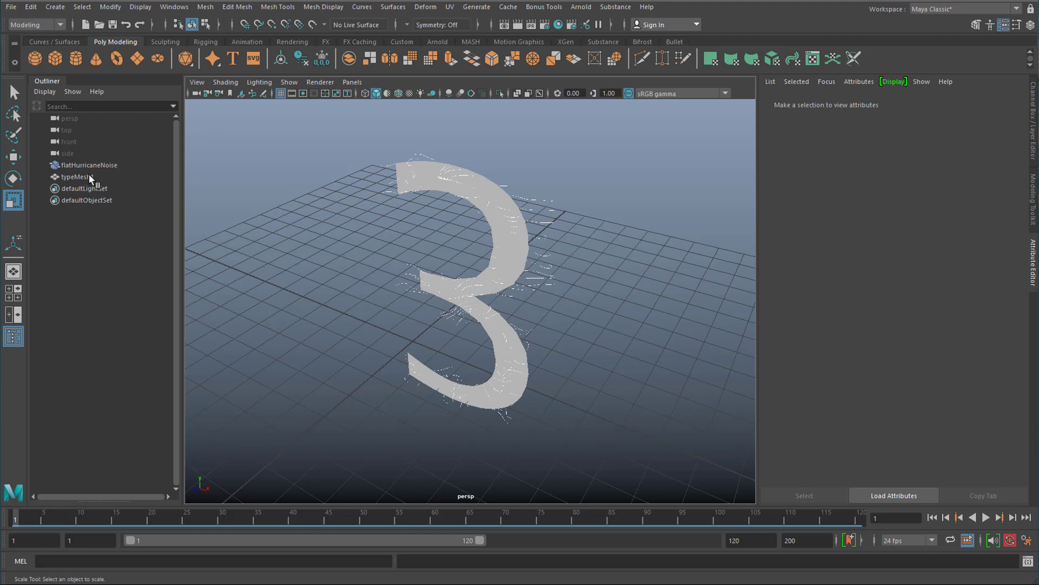
left_click(76, 176)
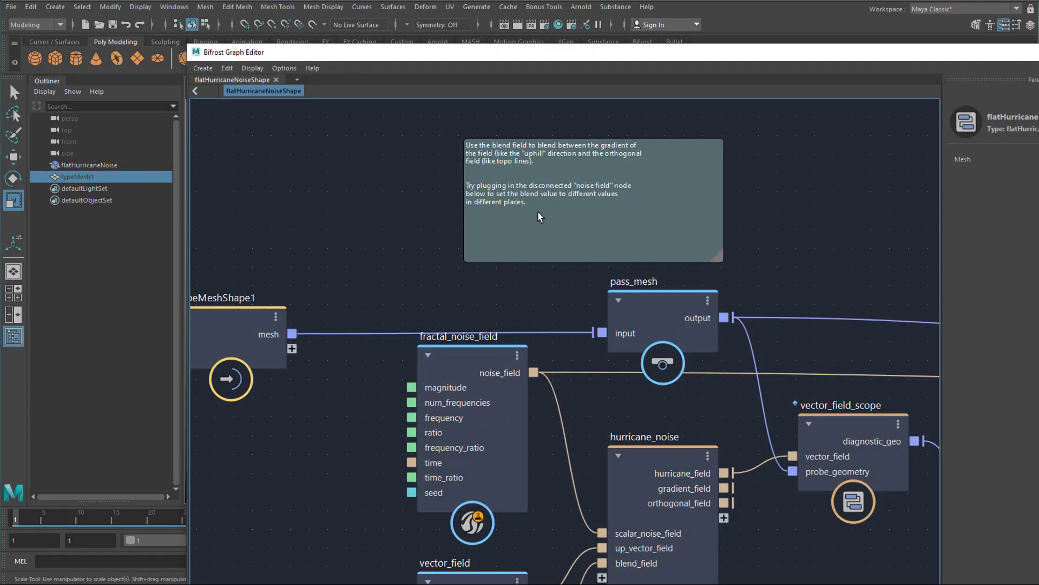
Step: Select the pass_mesh node to show its pass type and single Input
scroll("down", 3)
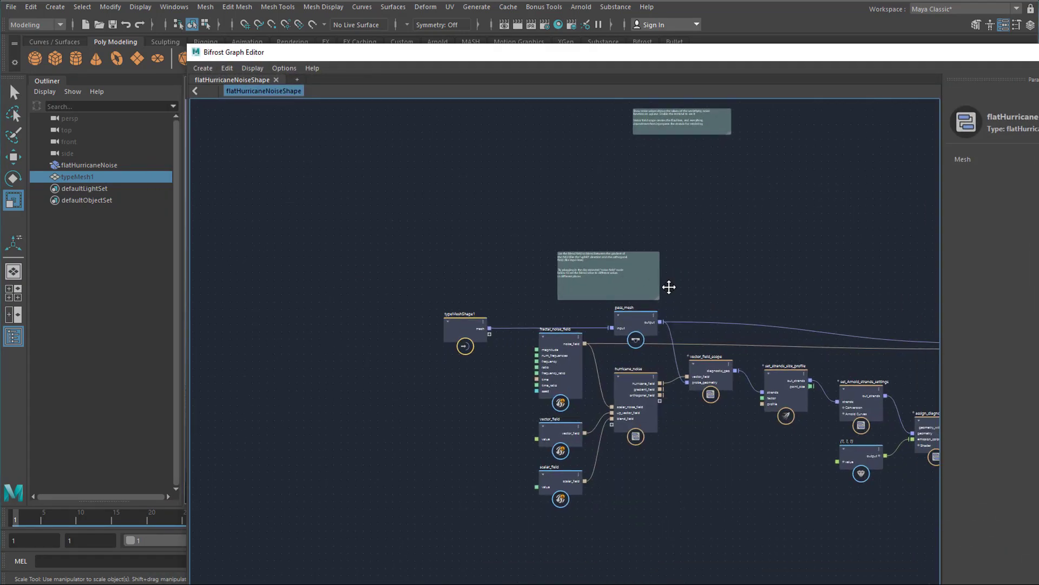
scroll("up", 3)
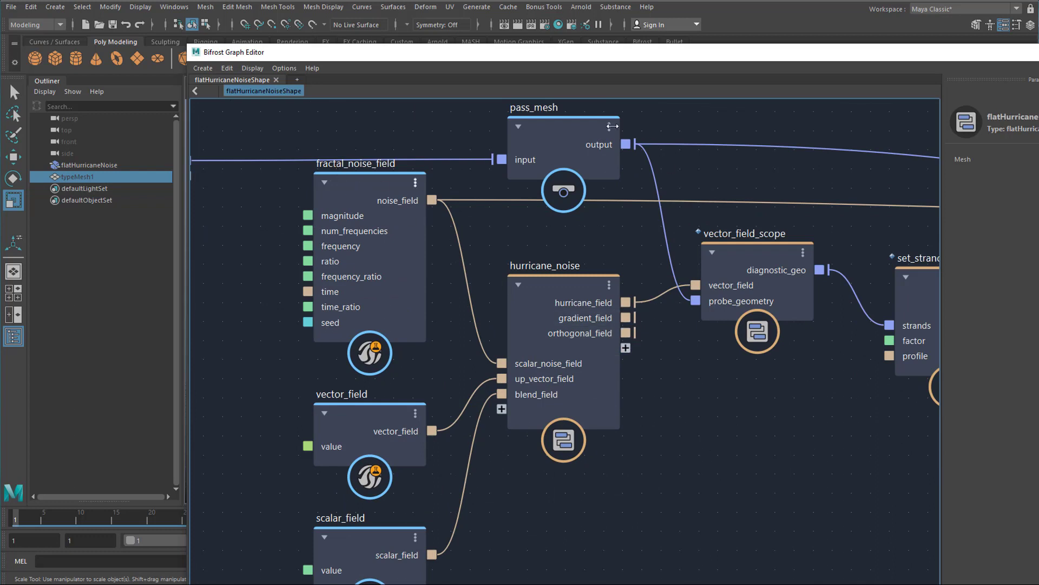
left_click(562, 146)
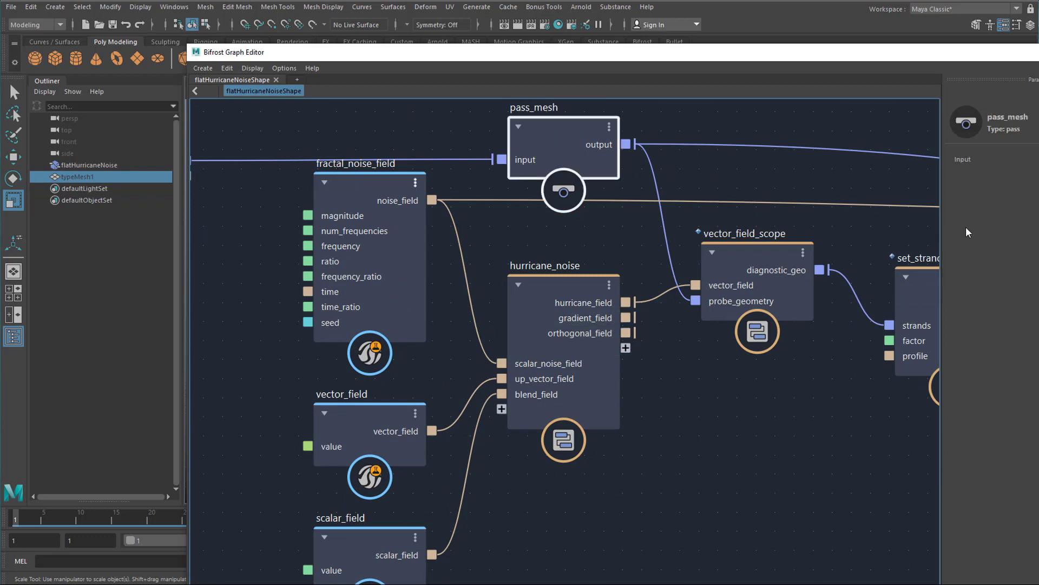
mouse_move(1032, 254)
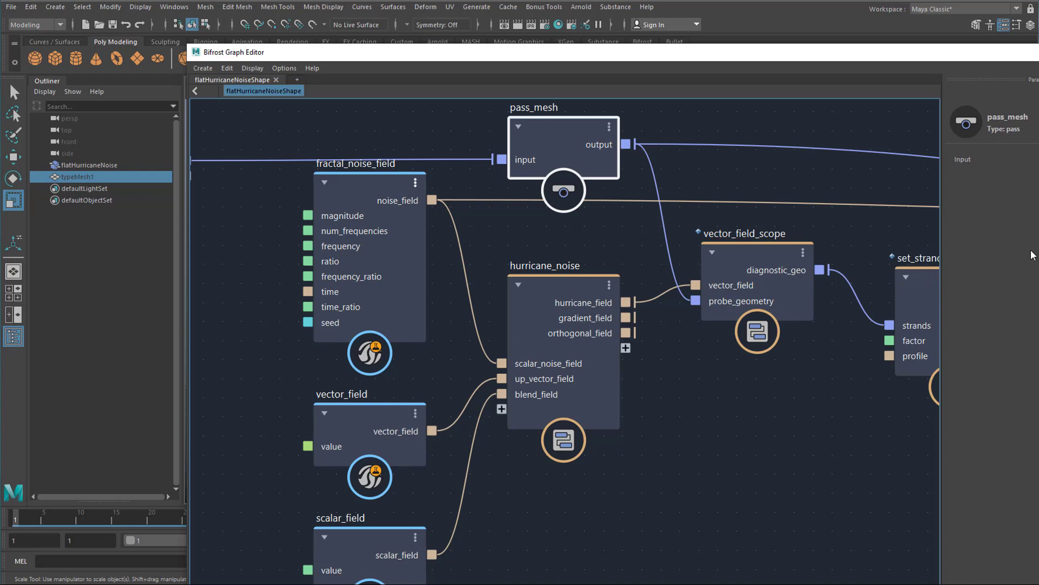
mouse_move(859, 261)
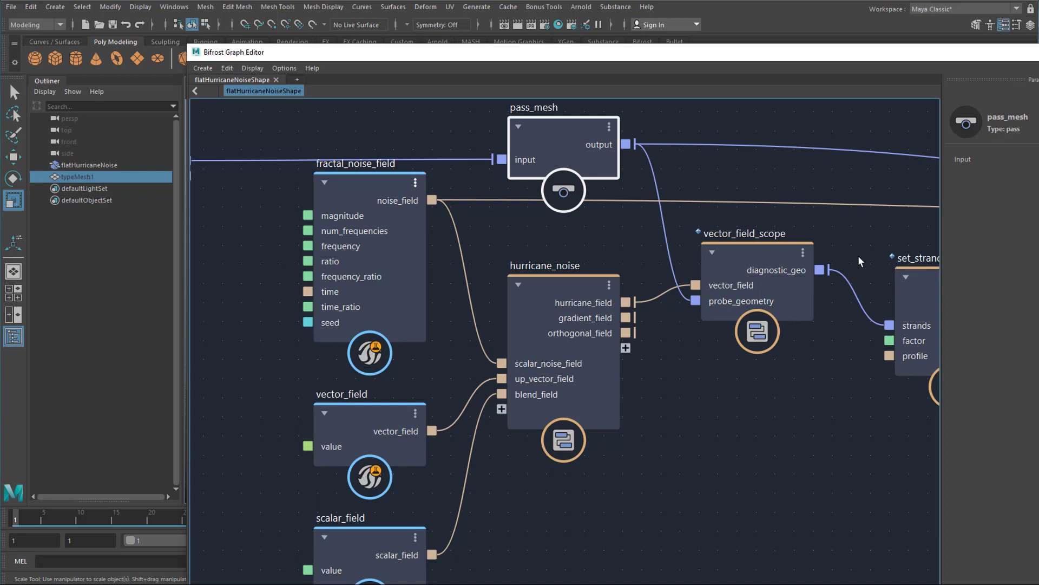
mouse_move(572, 144)
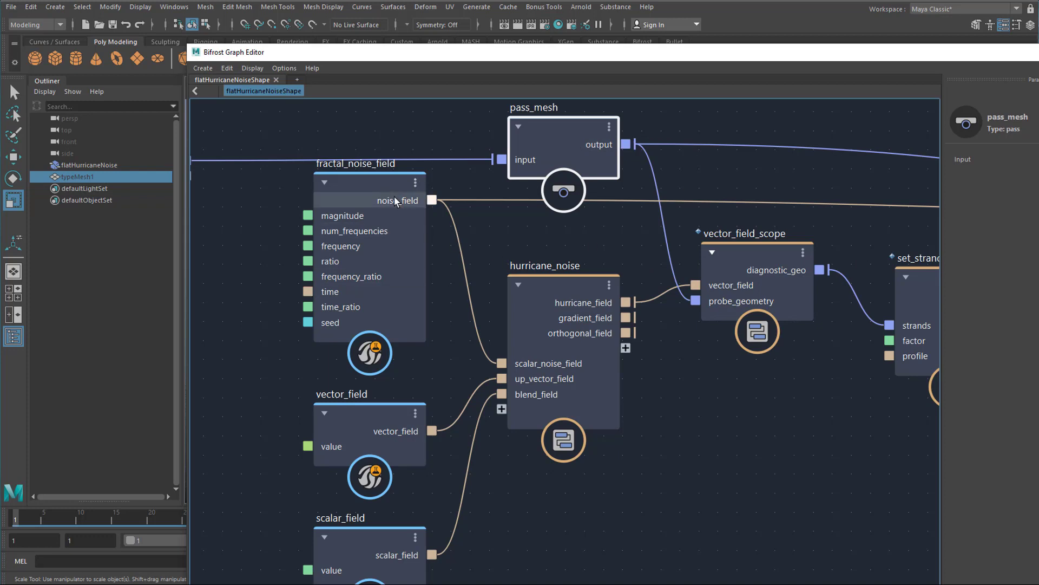
mouse_move(363, 194)
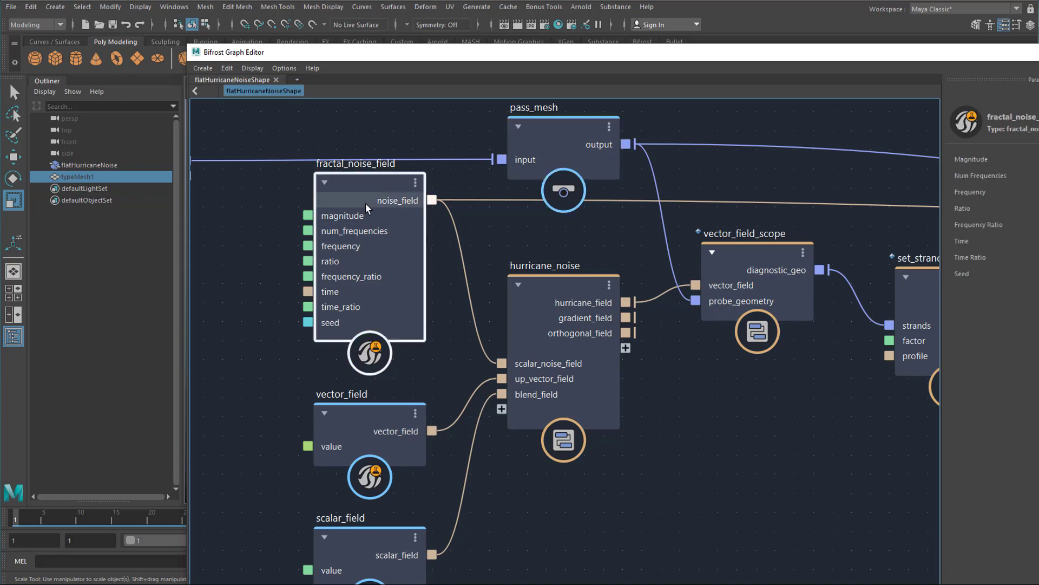
mouse_move(367, 208)
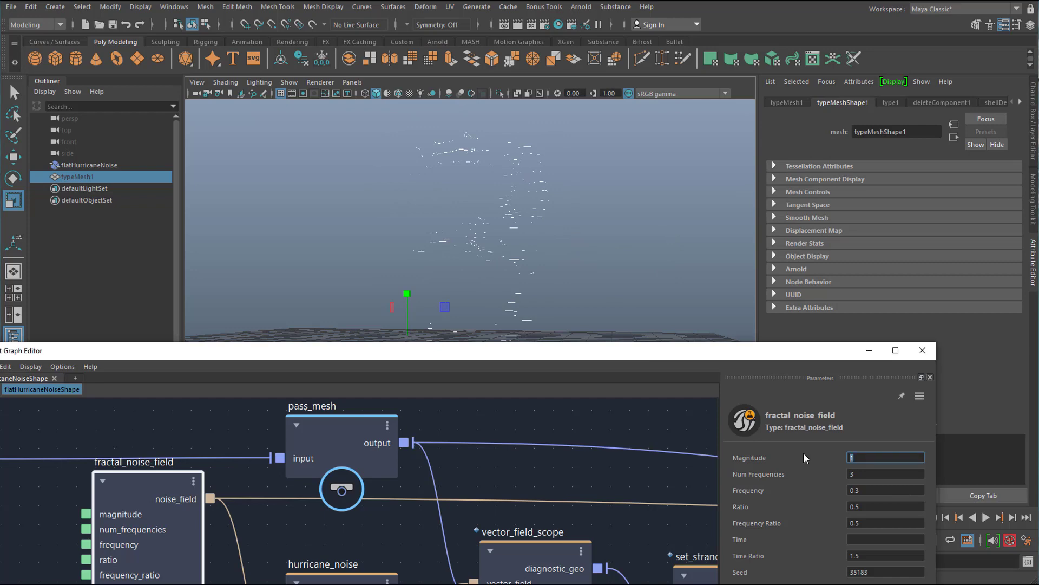
Step: Set fractal_noise_field Magnitude to 4 and Num Frequencies to 10
type("4")
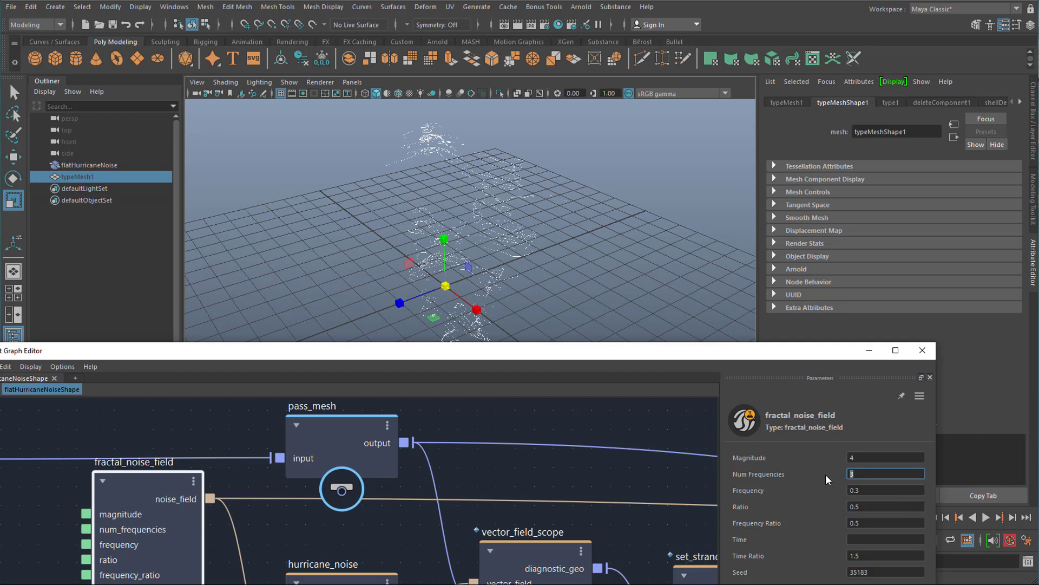
type("10")
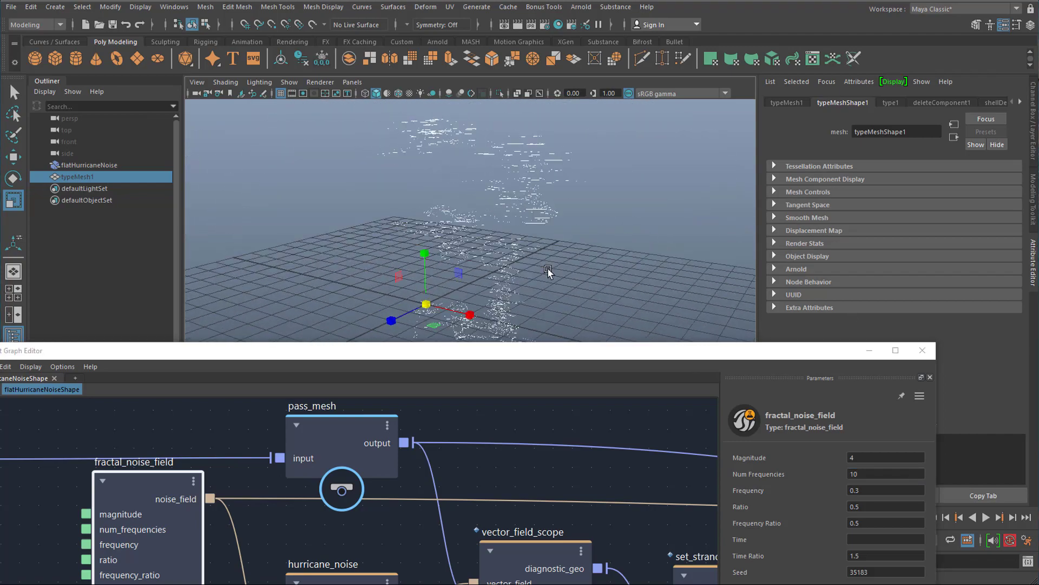
mouse_move(763, 524)
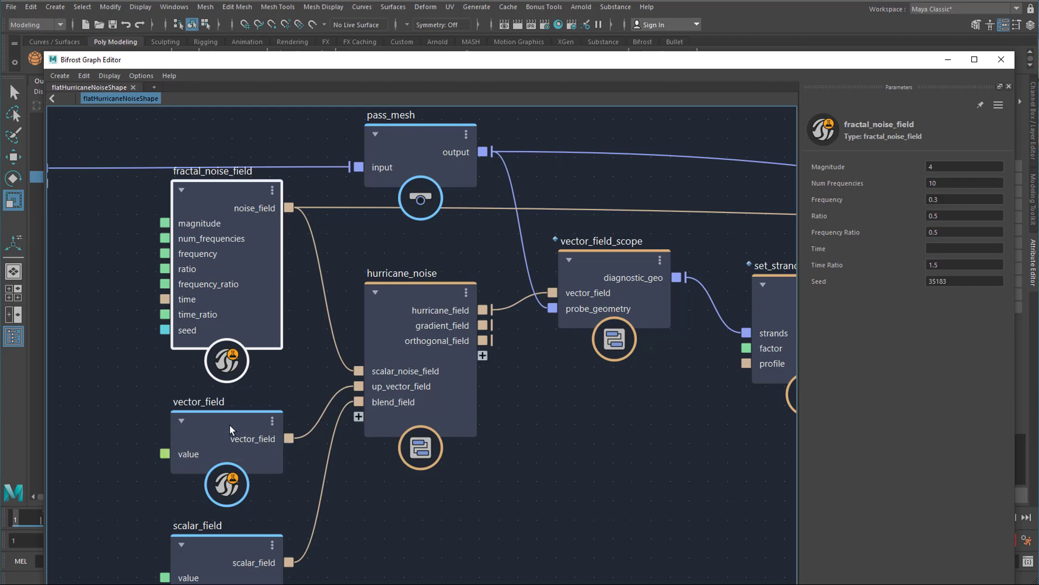
Step: Inspect the vector_field value (0, 0, 0) and start editing the scalar_field value
left_click(226, 430)
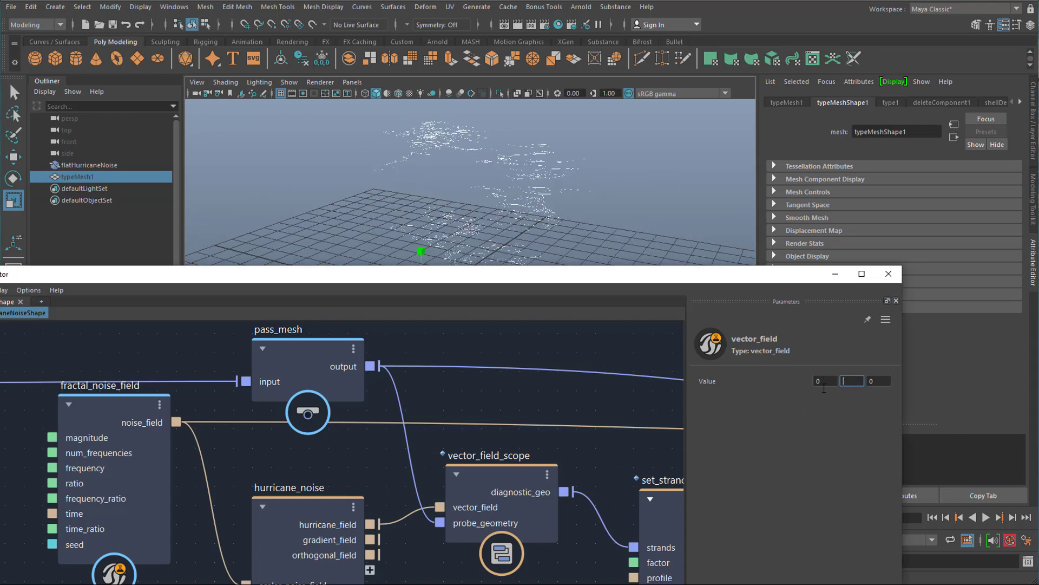
left_click(852, 380)
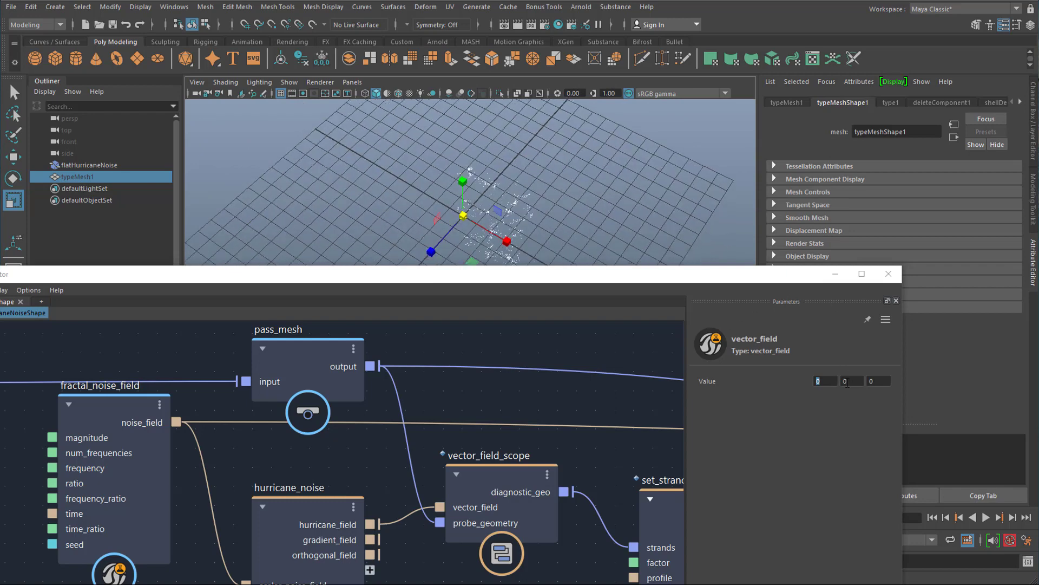
mouse_move(789, 362)
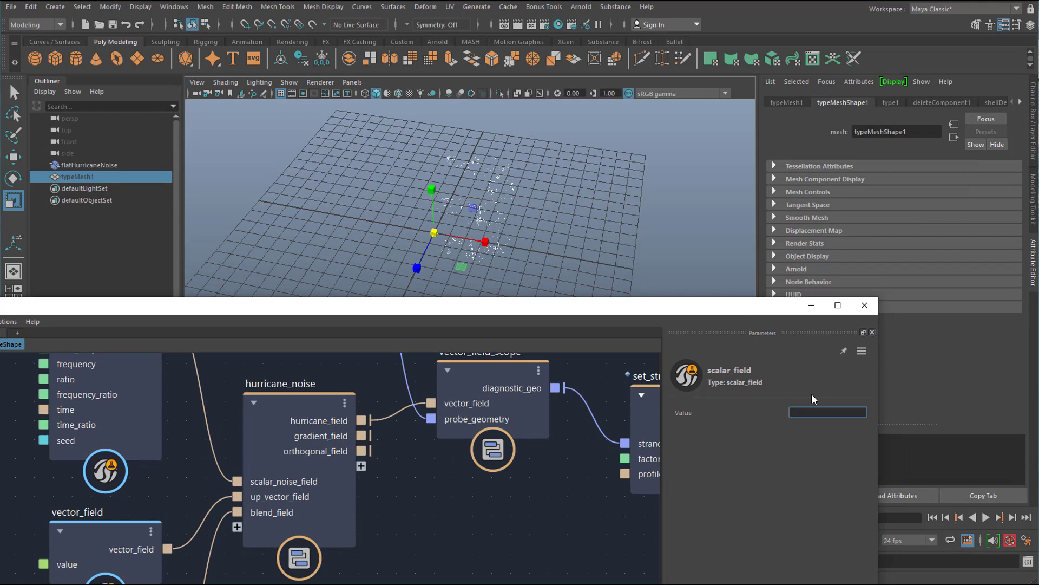
Step: Set the scalar_field blend value to 20 for the hurricane noise
type("20")
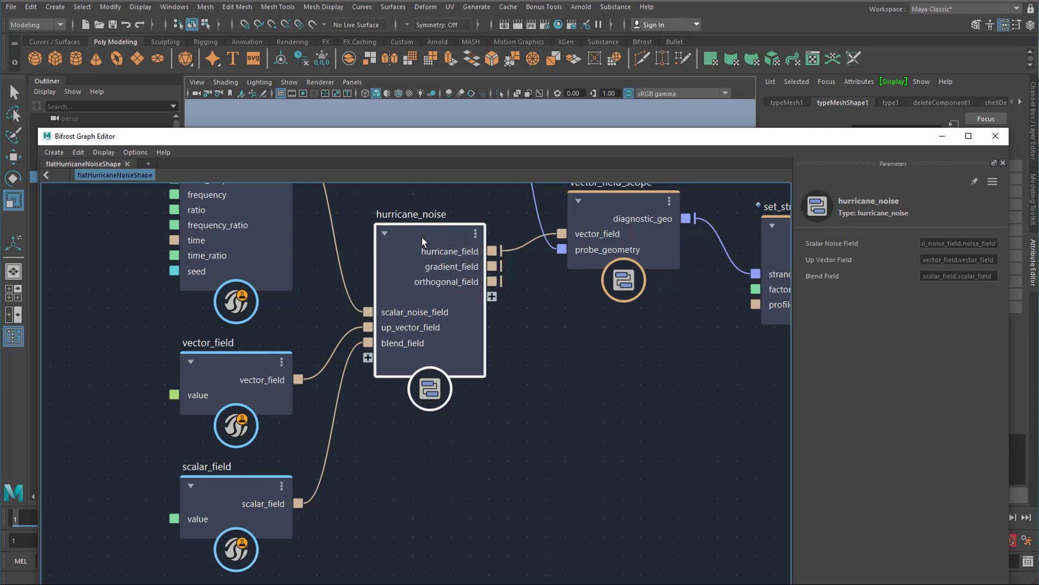
mouse_move(920, 274)
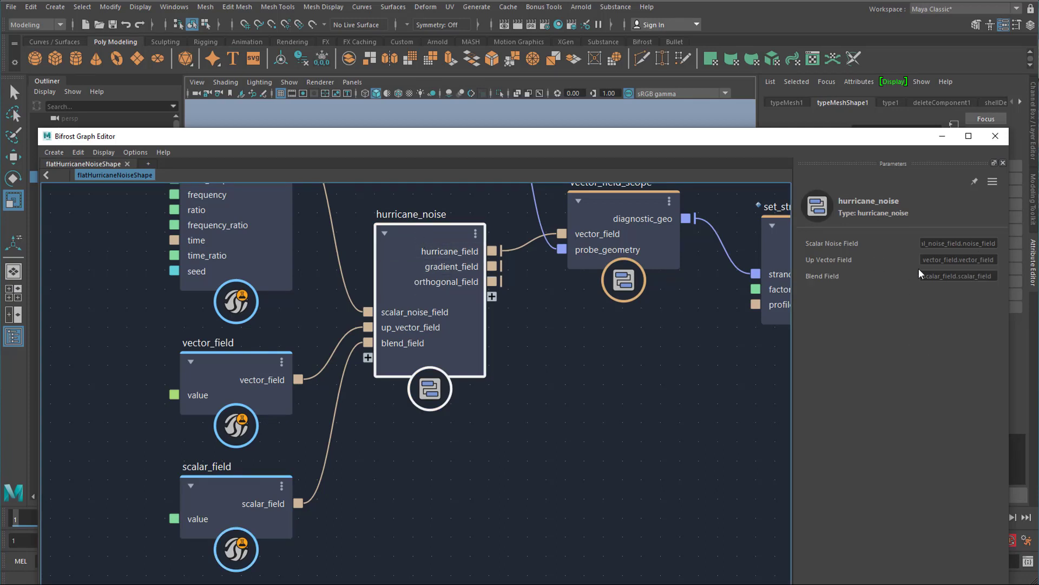
mouse_move(926, 296)
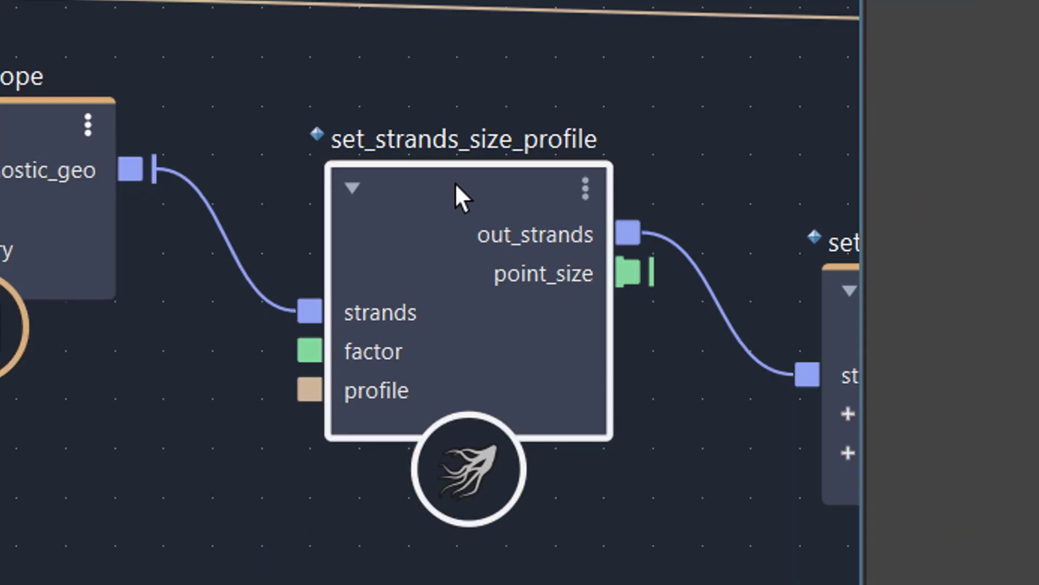
mouse_move(461, 202)
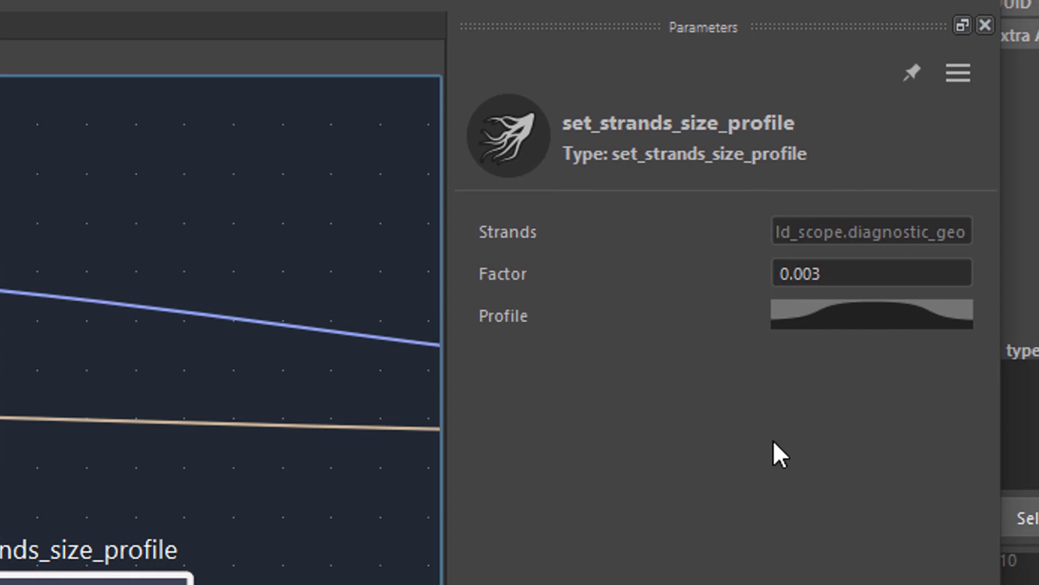
mouse_move(756, 281)
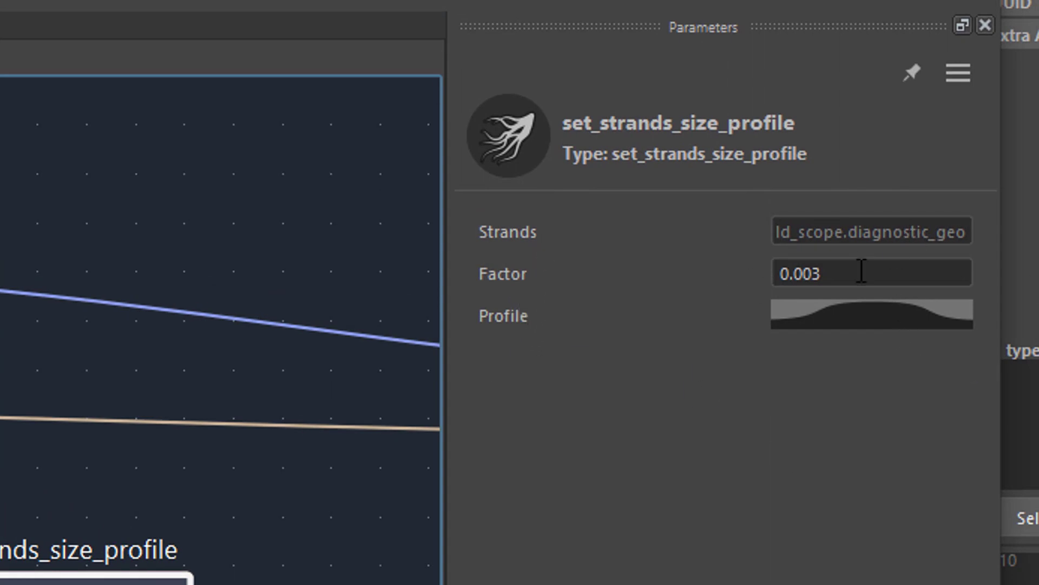
Step: Raise the set_strands_size_profile factor from 0.003 to 0.1
left_click(871, 271)
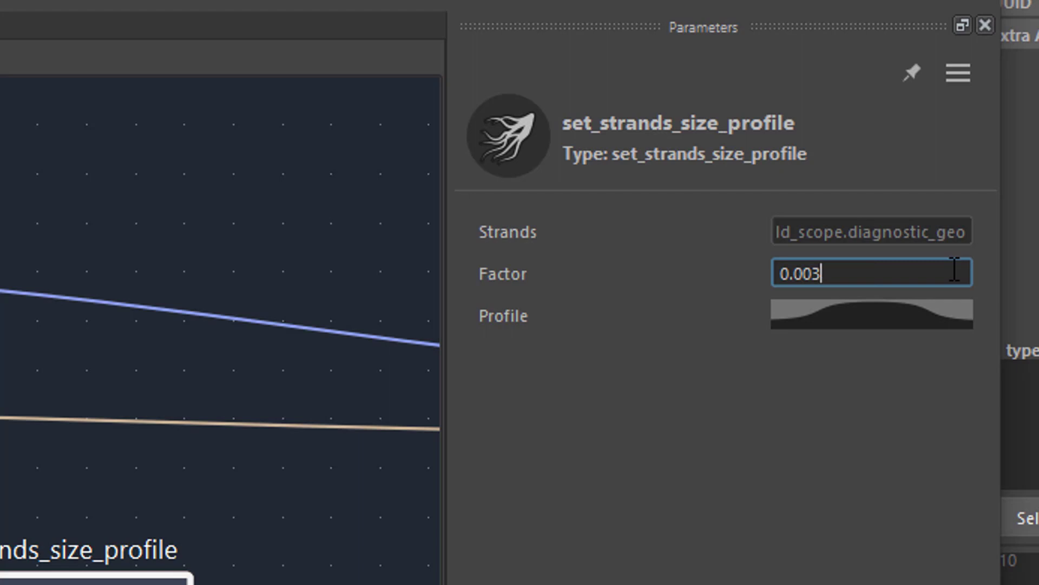
type("0.1")
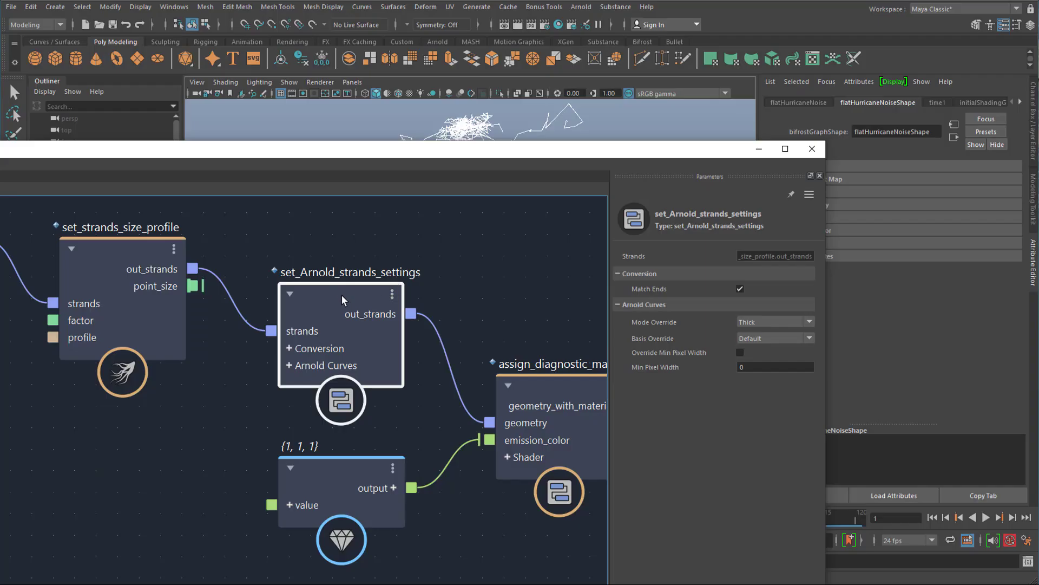
mouse_move(357, 306)
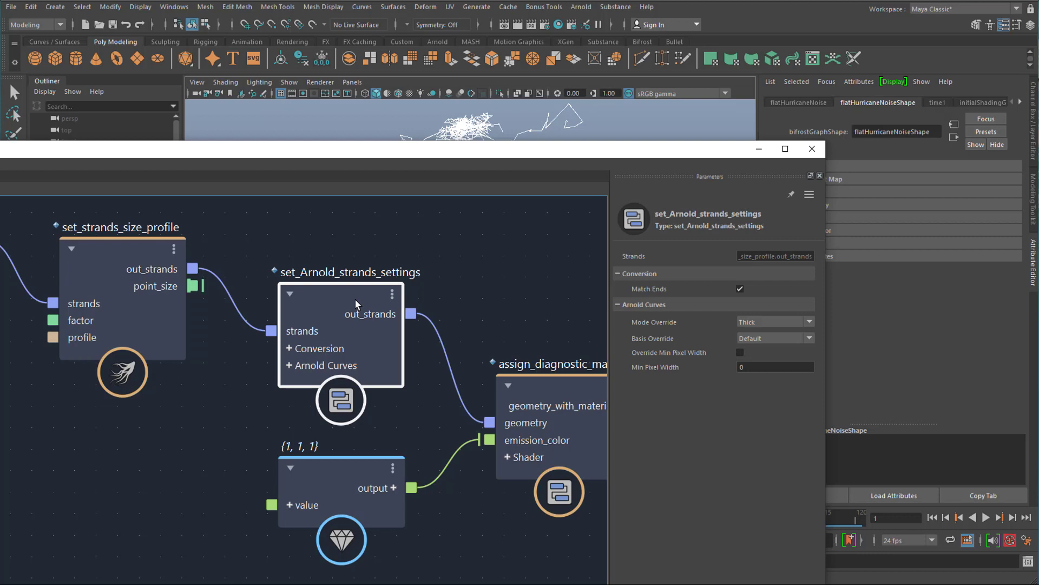
mouse_move(351, 294)
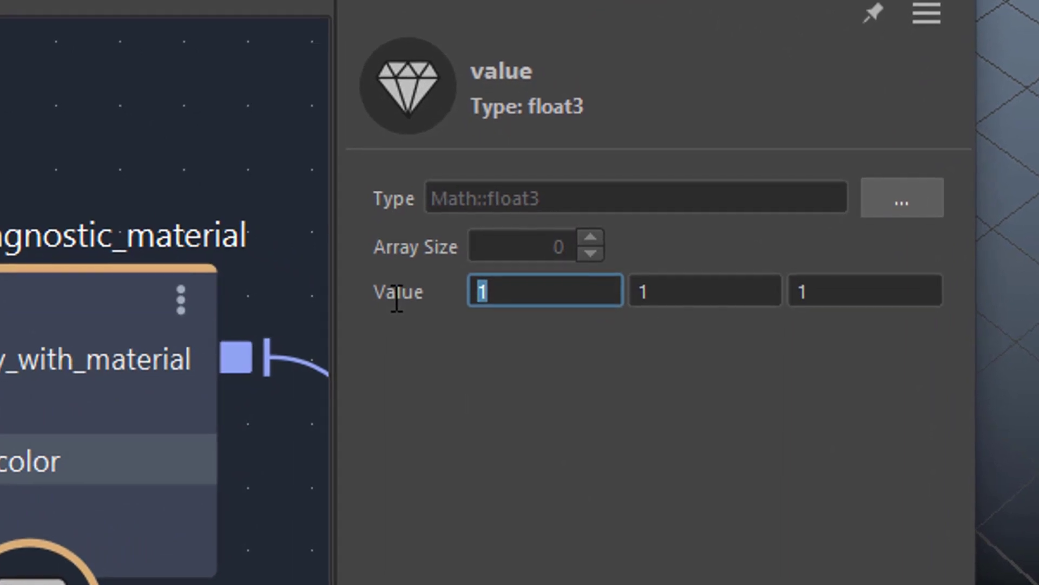
Step: Set the emission_color value node to 0, 0, 0 and reach the Arnold menu
type("3")
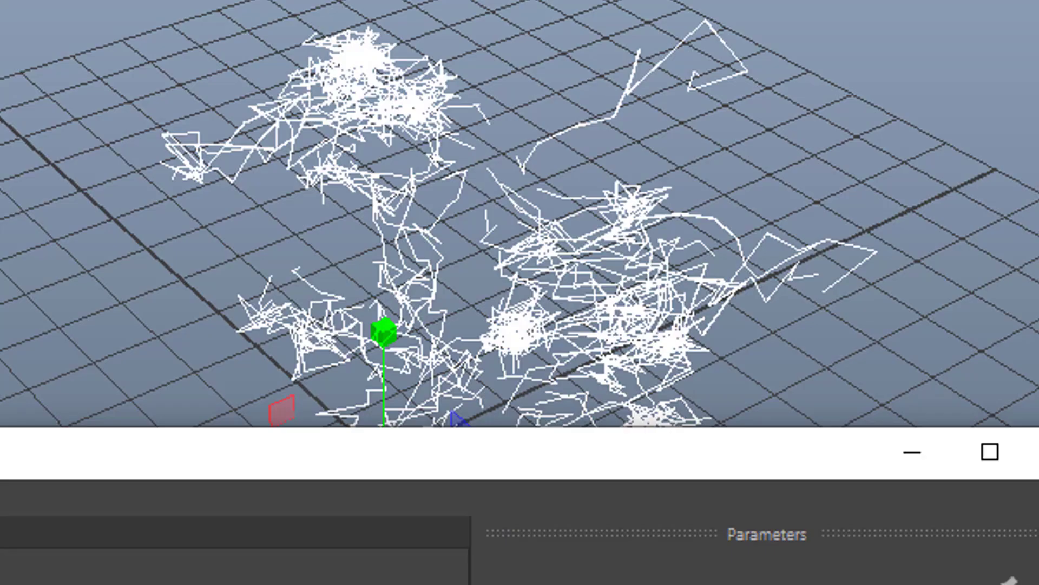
left_click(581, 7)
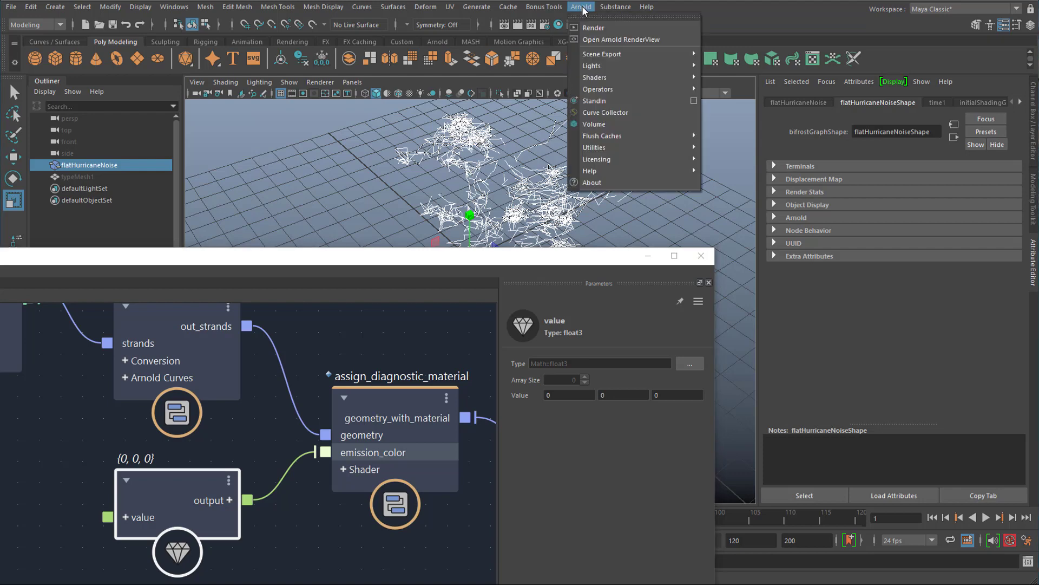
mouse_move(602, 54)
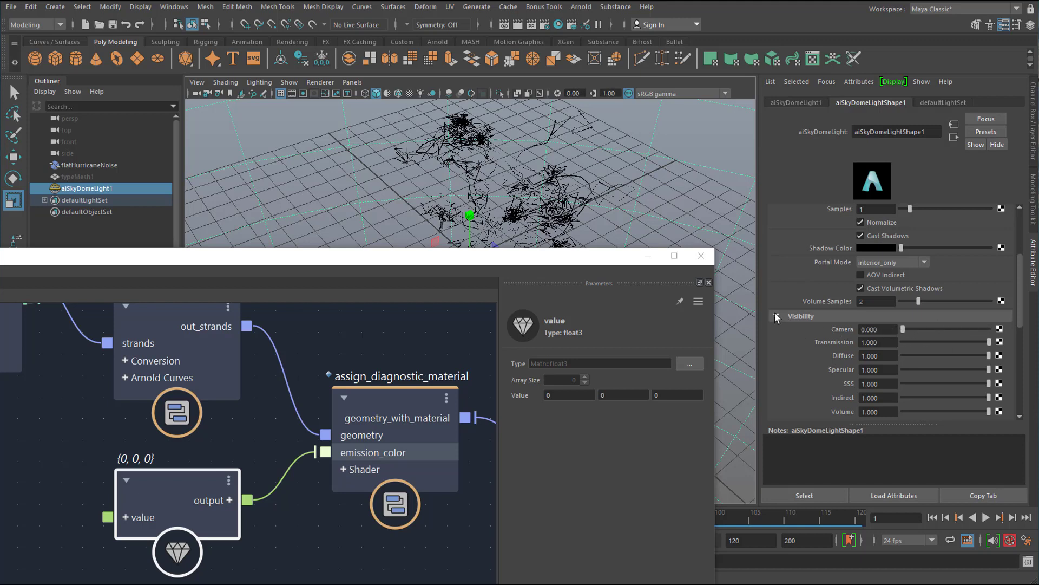
Step: Finish aiSkyDomeLight1 with camera visibility 0 and render the viewport with Arnold
left_click(776, 316)
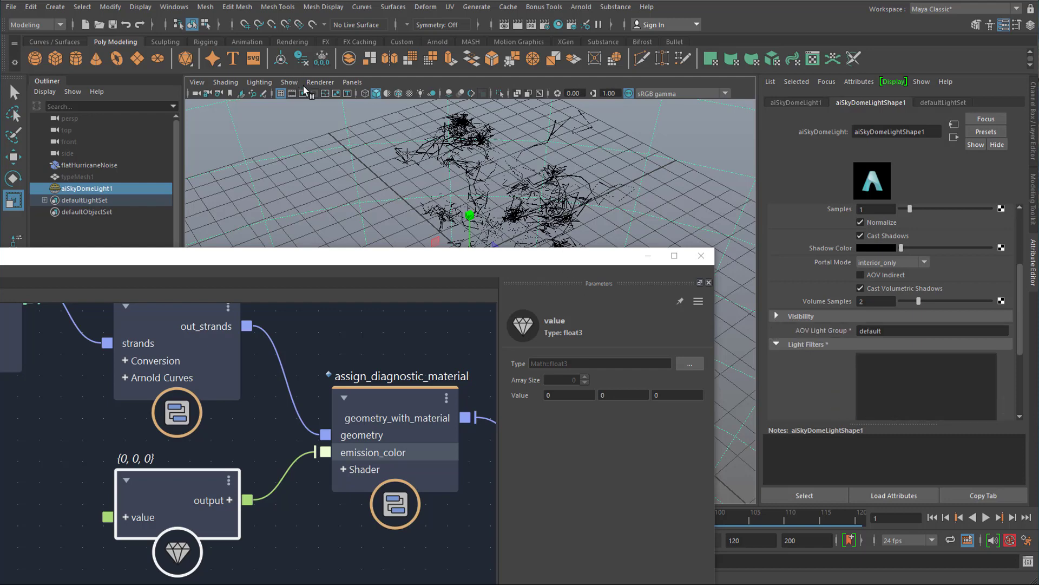
left_click(289, 81)
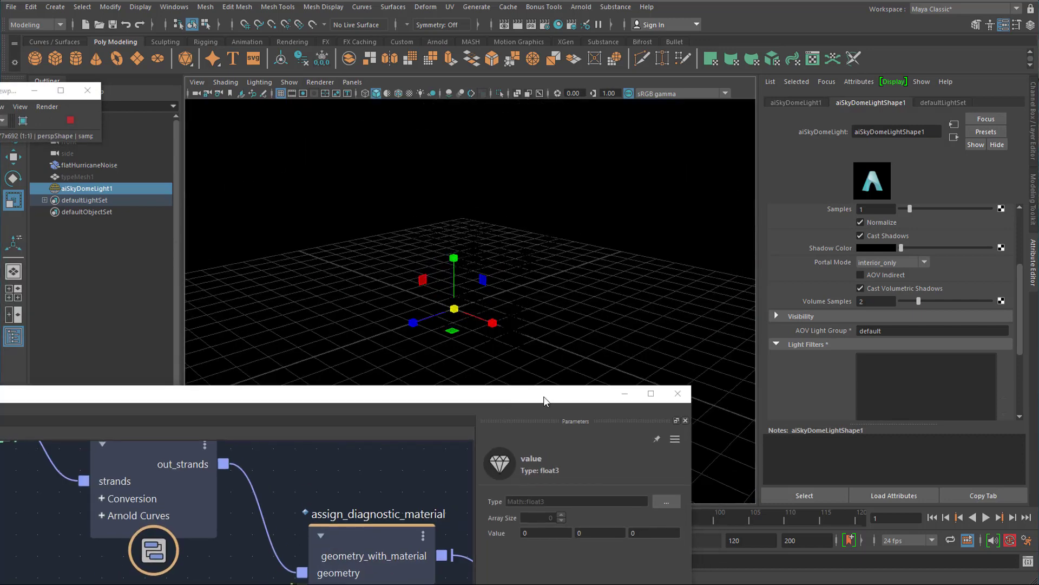
Step: Change the float3 emission colour value to 1, 1, 0 so the strands glow yellow
left_click(545, 533)
type("1")
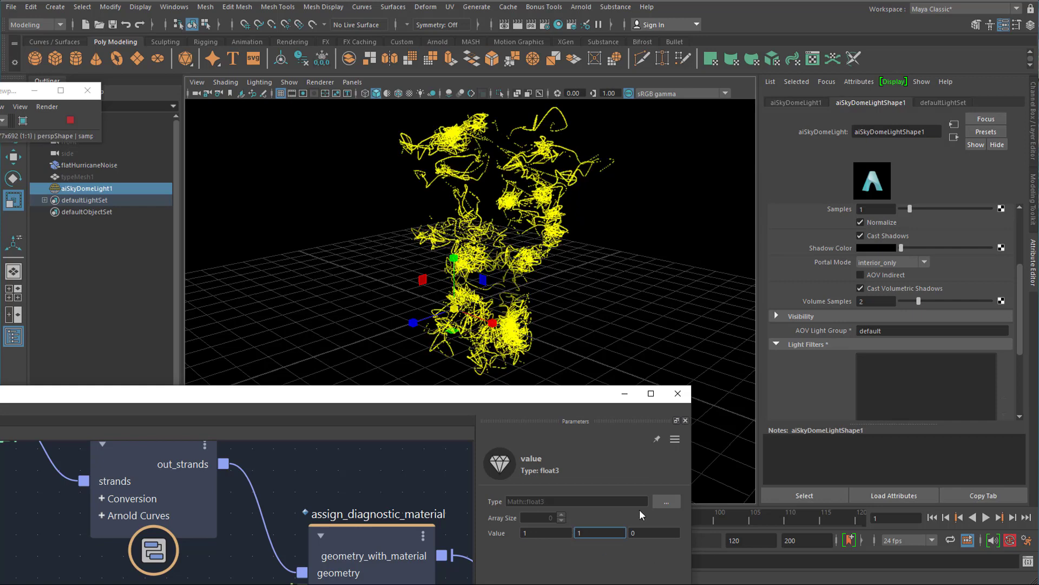
left_click(653, 532)
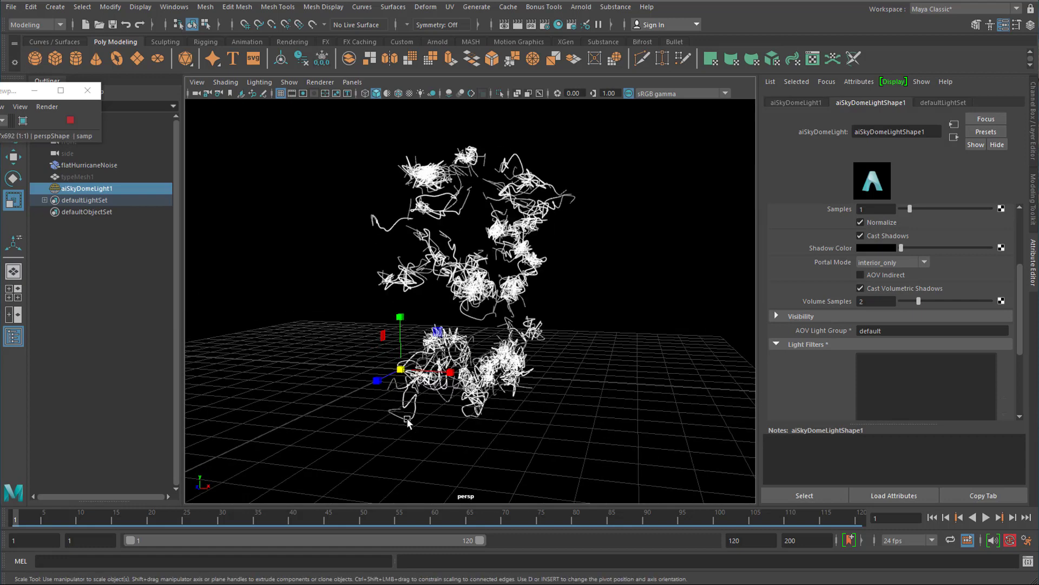
mouse_move(421, 416)
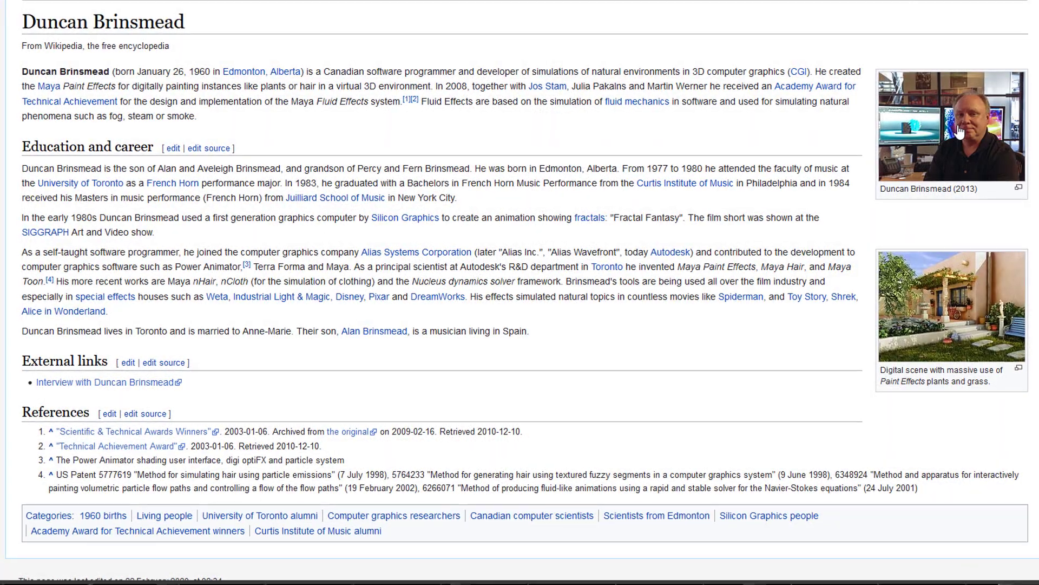
Step: Enlarge Duncan Brinsmead's portrait photo from his Wikipedia article
left_click(952, 127)
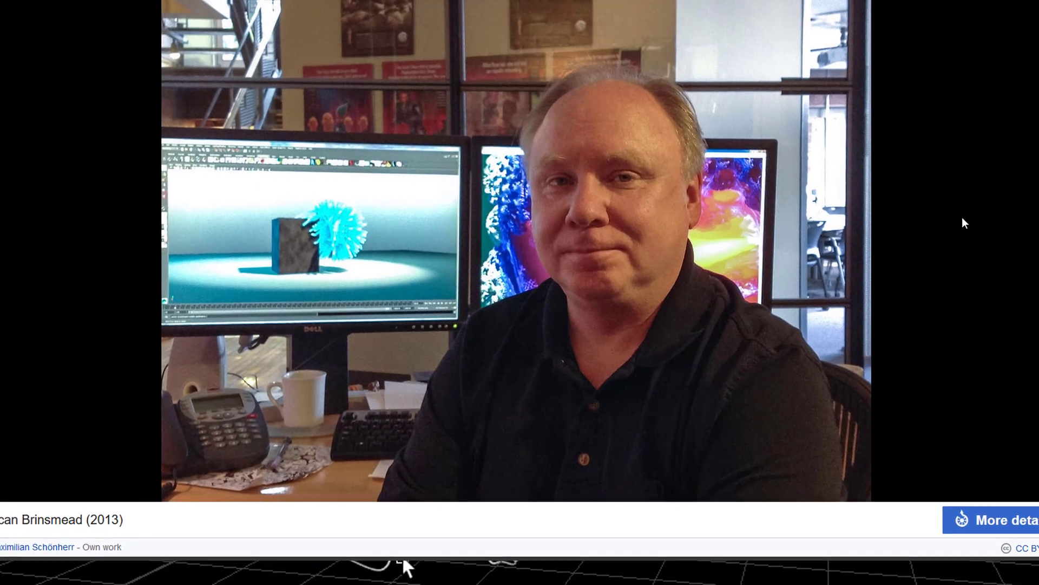